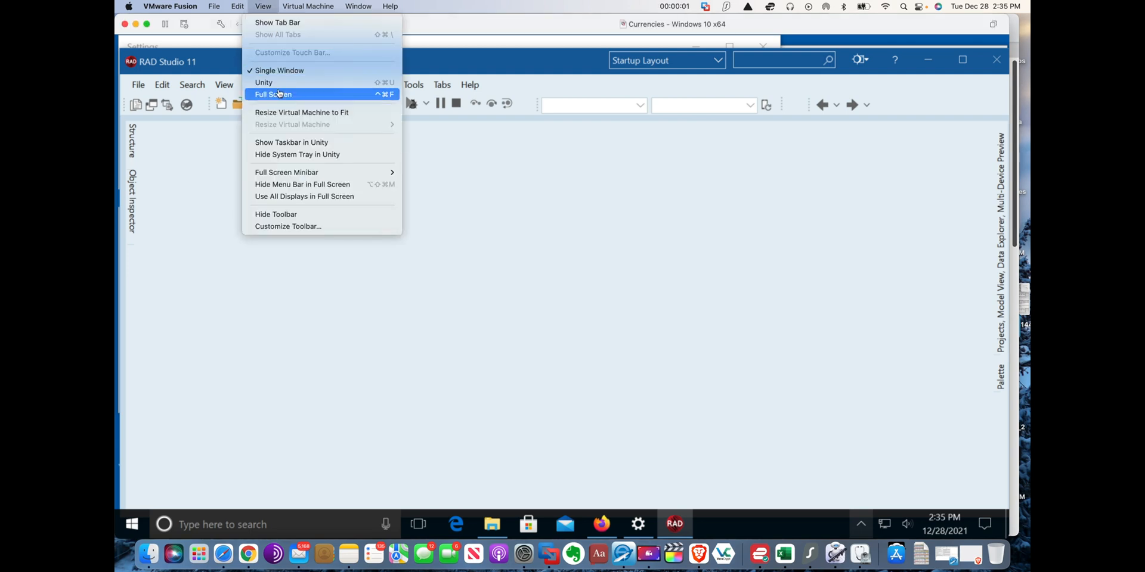
# Step: Switch the Windows virtual machine to full screen so RAD Studio fills the display
pyautogui.click(272, 94)
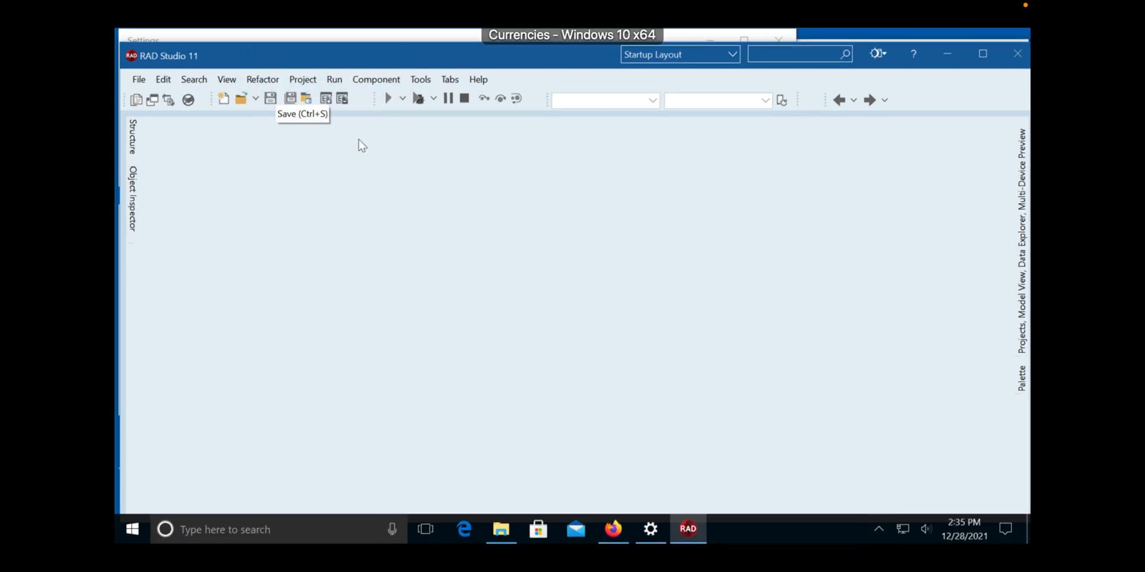
pyautogui.moveTo(464, 257)
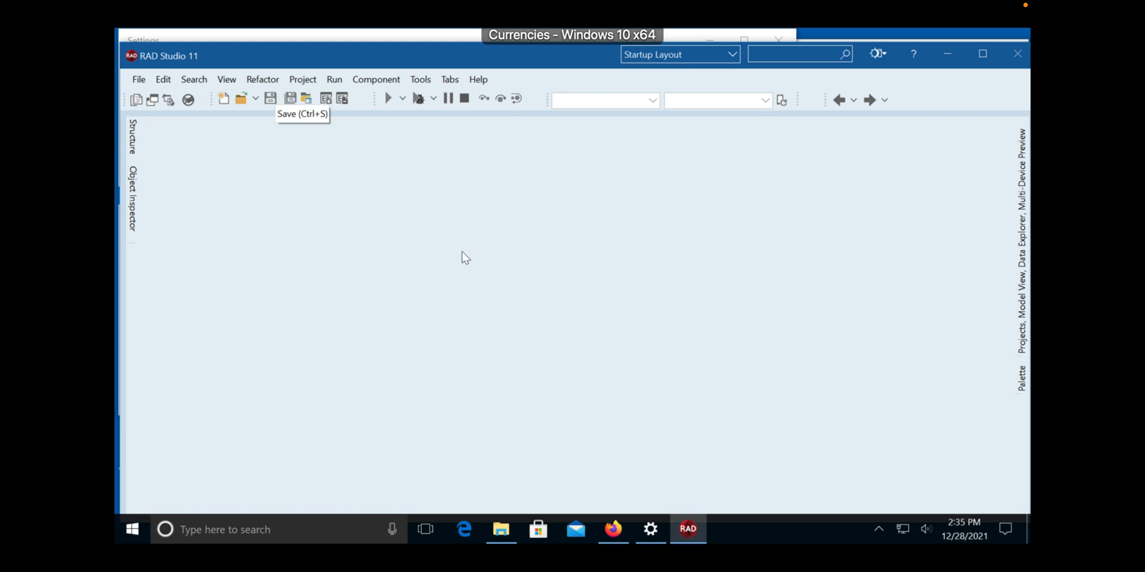
pyautogui.moveTo(536, 253)
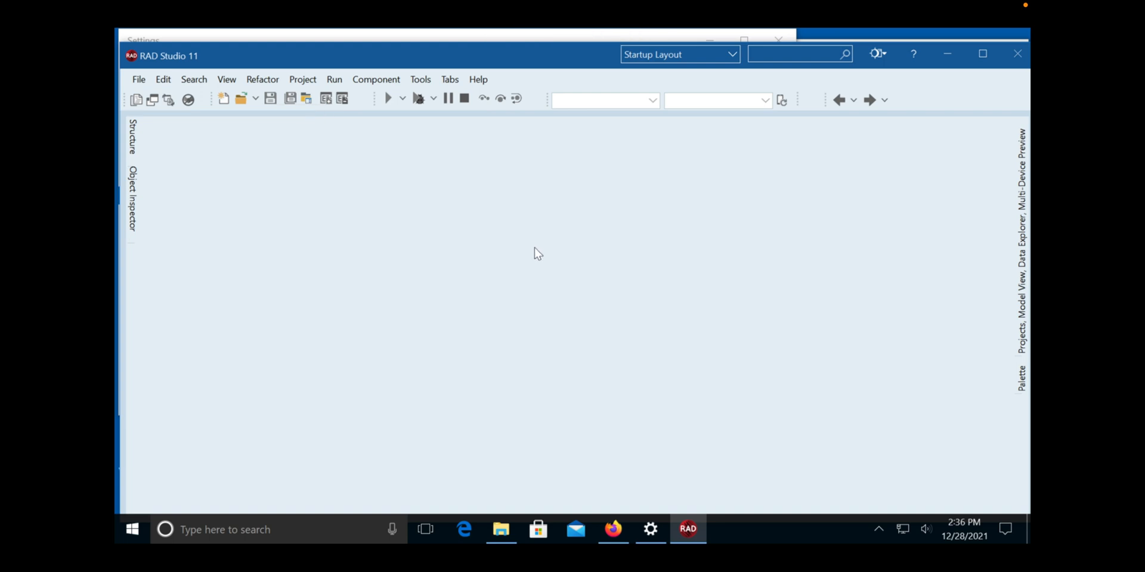
pyautogui.moveTo(555, 154)
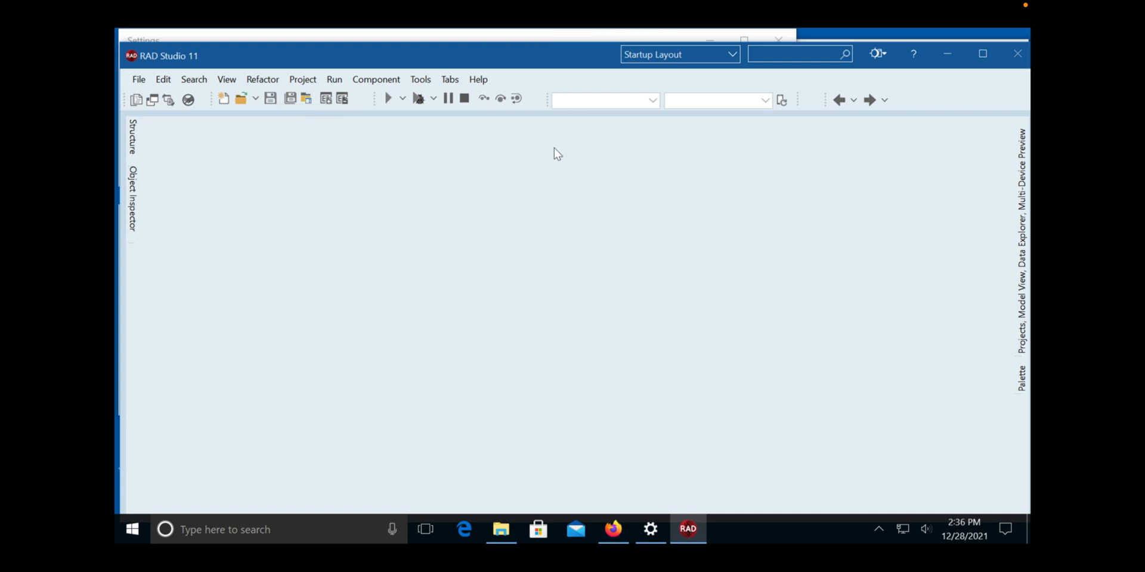
pyautogui.moveTo(533, 57)
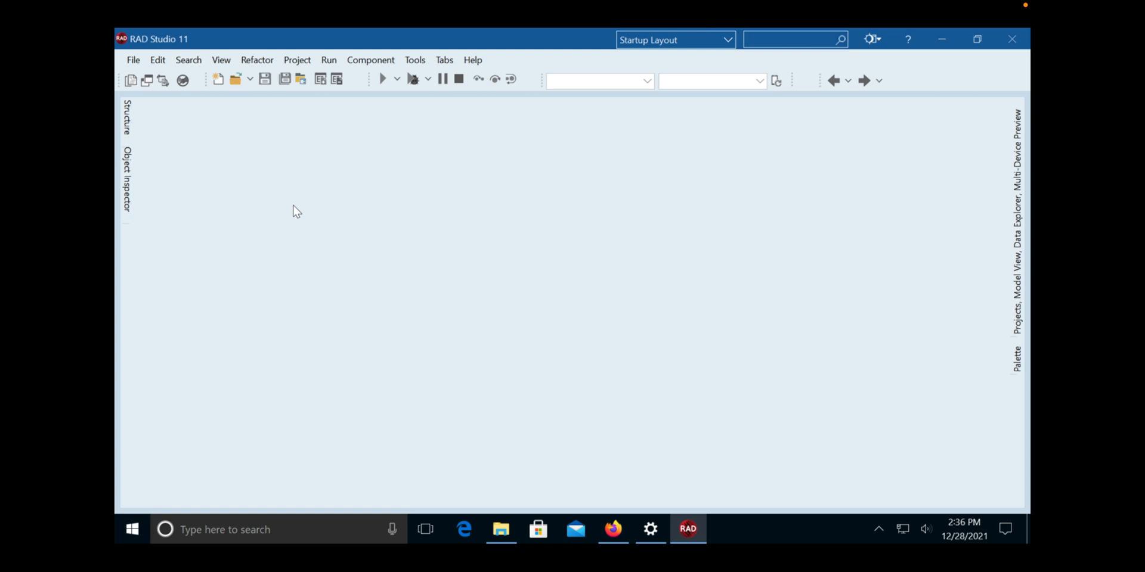
pyautogui.moveTo(334, 197)
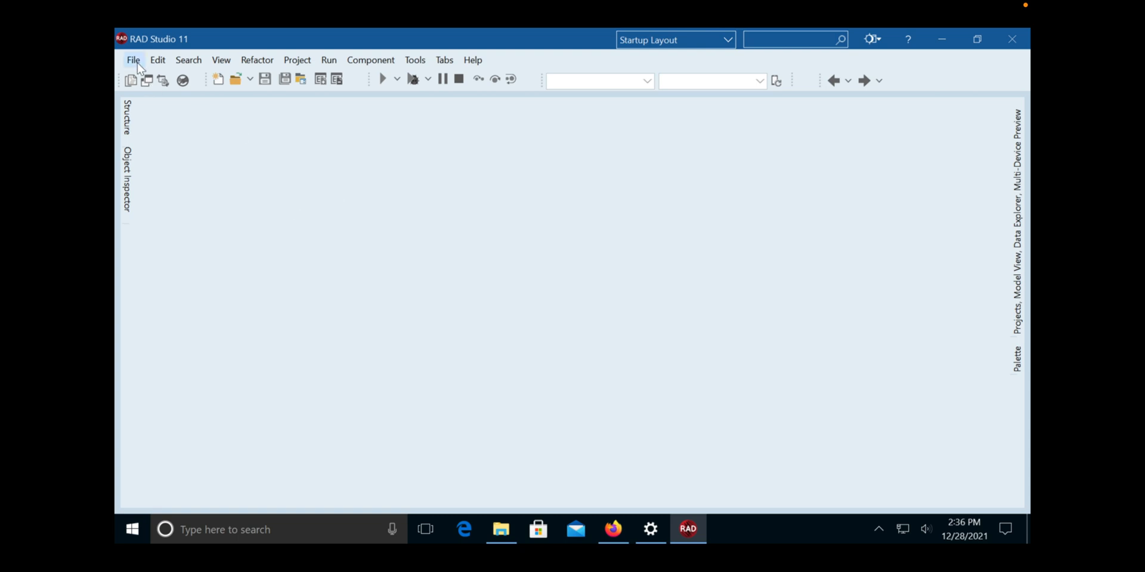
pyautogui.moveTo(140, 67)
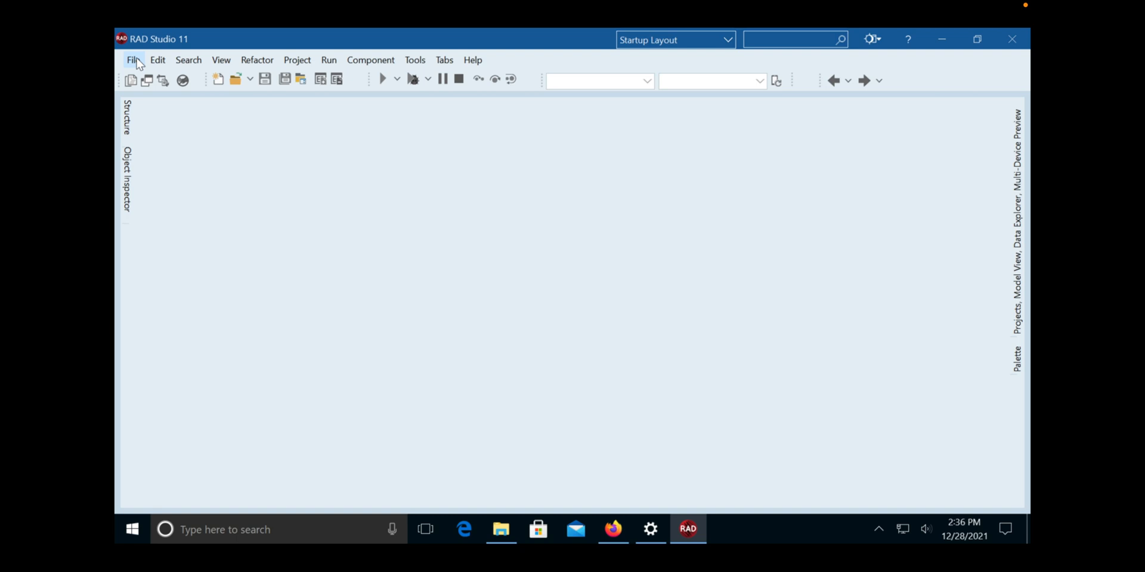
# Step: Show the File > New submenu listing the available project types
pyautogui.click(133, 59)
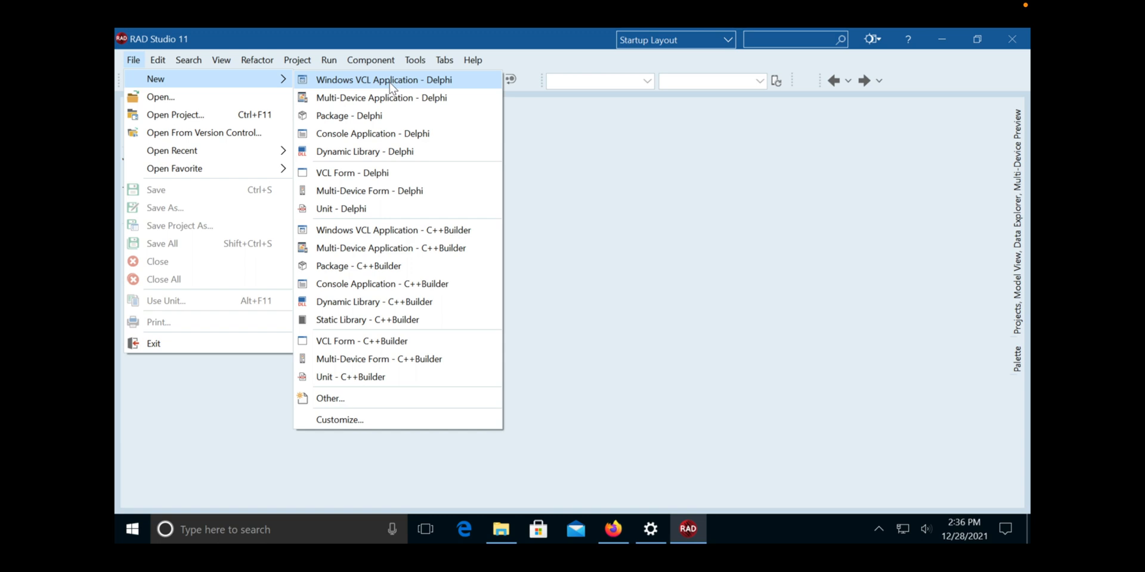
pyautogui.moveTo(362, 89)
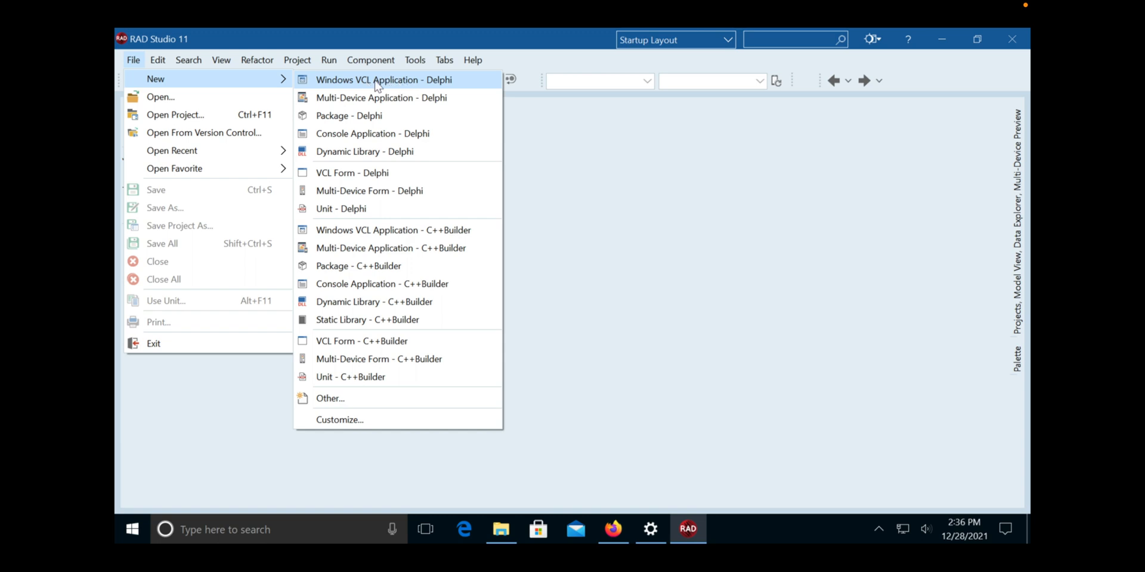
pyautogui.moveTo(453, 91)
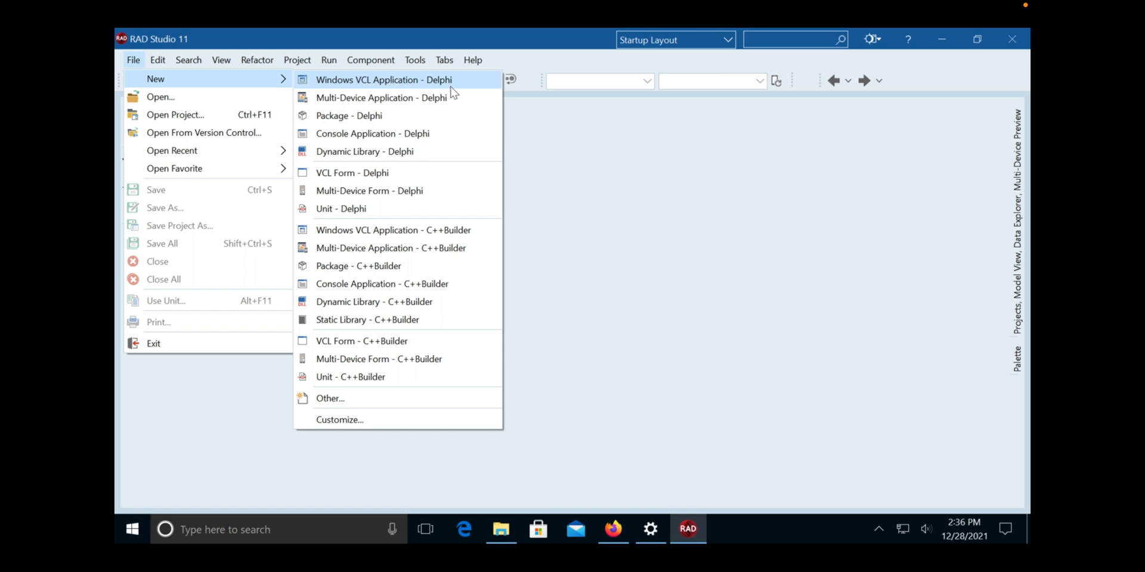
pyautogui.moveTo(471, 88)
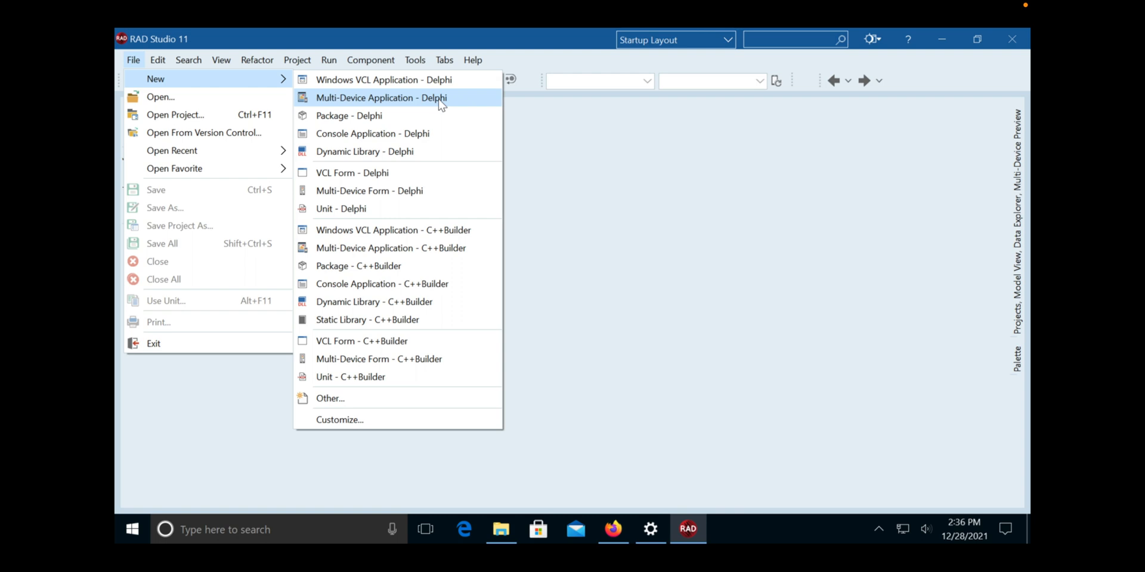
pyautogui.moveTo(448, 103)
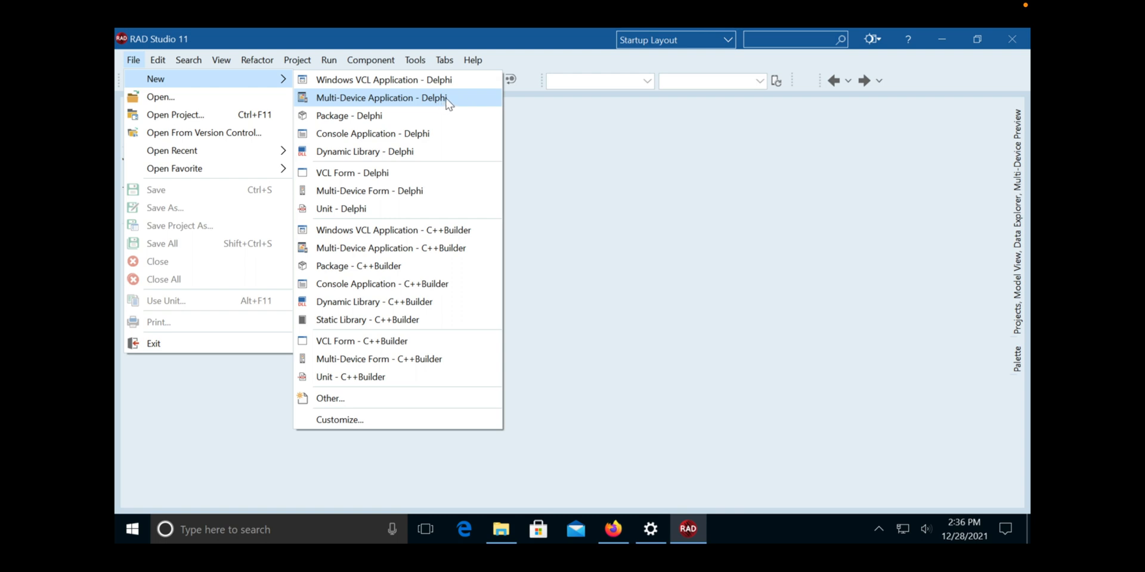
pyautogui.moveTo(456, 258)
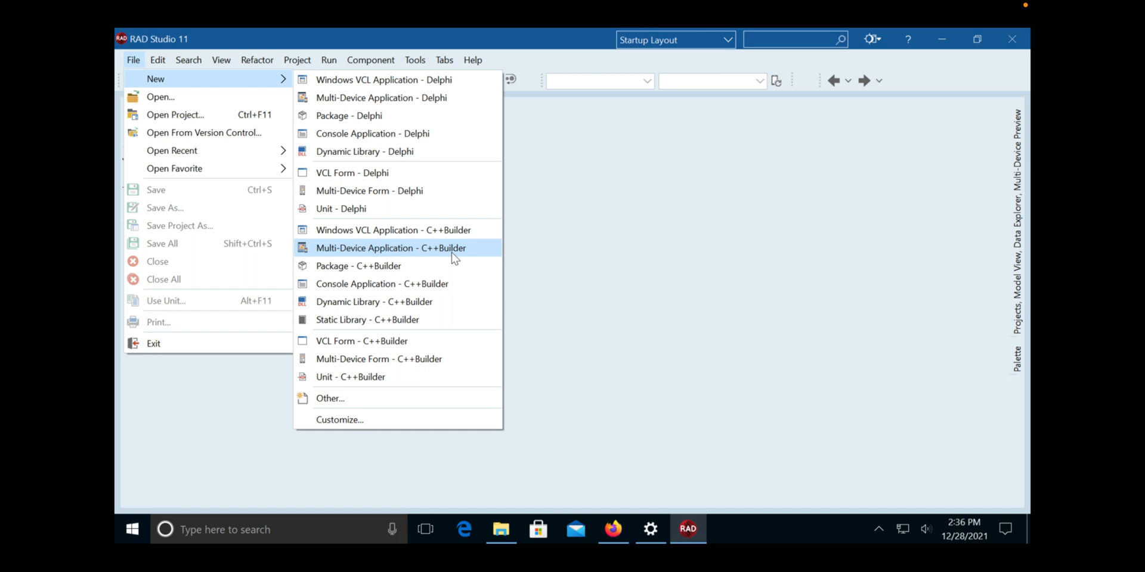
pyautogui.moveTo(455, 104)
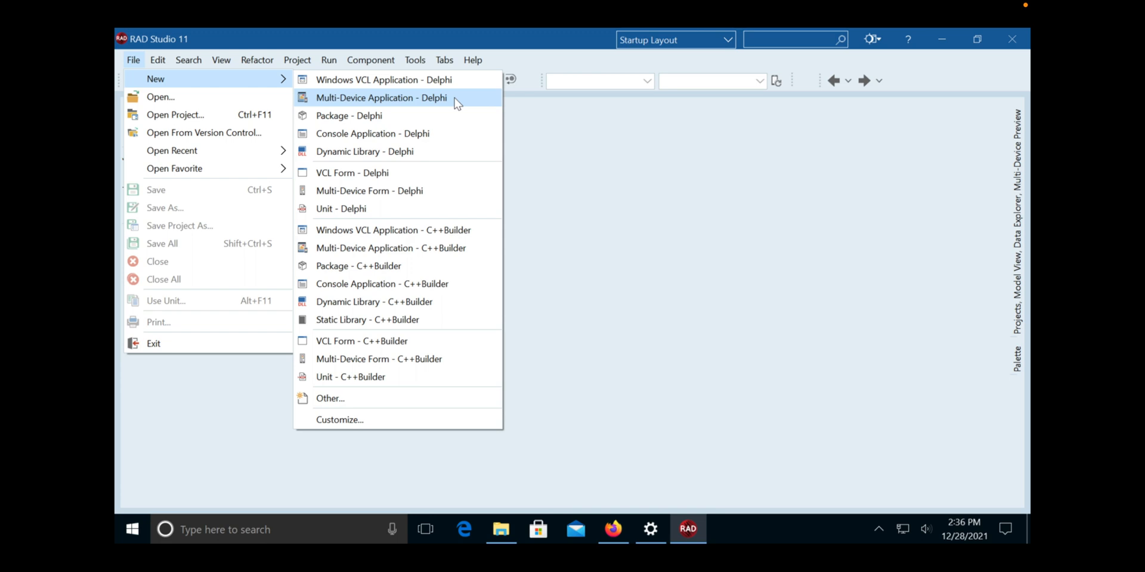
# Step: Create a Multi-Device Application - Delphi from the Blank Application template, keeping the Windows style
pyautogui.click(381, 97)
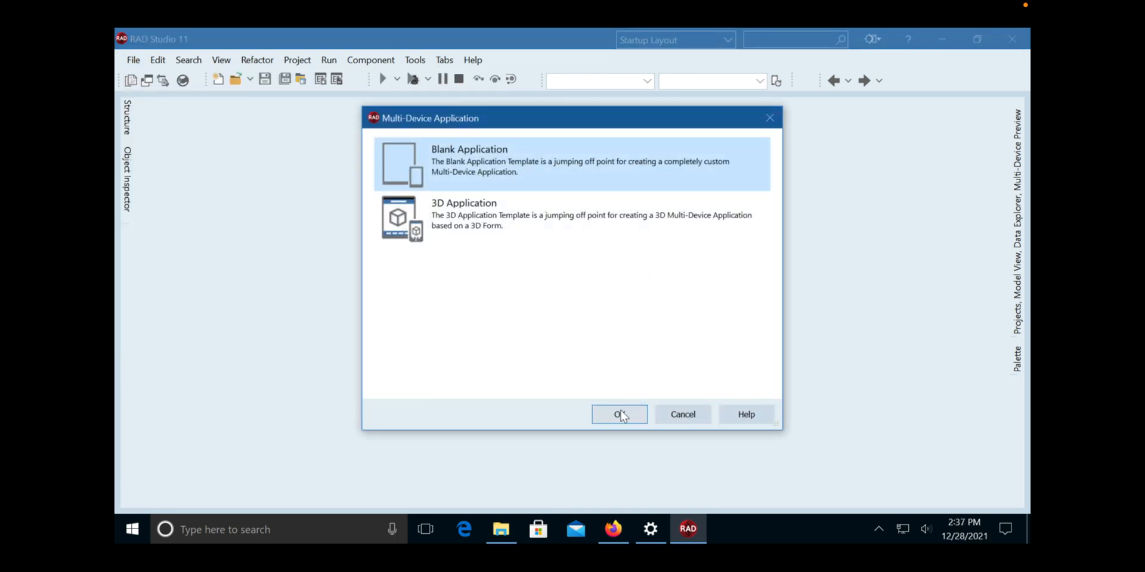
pyautogui.click(619, 414)
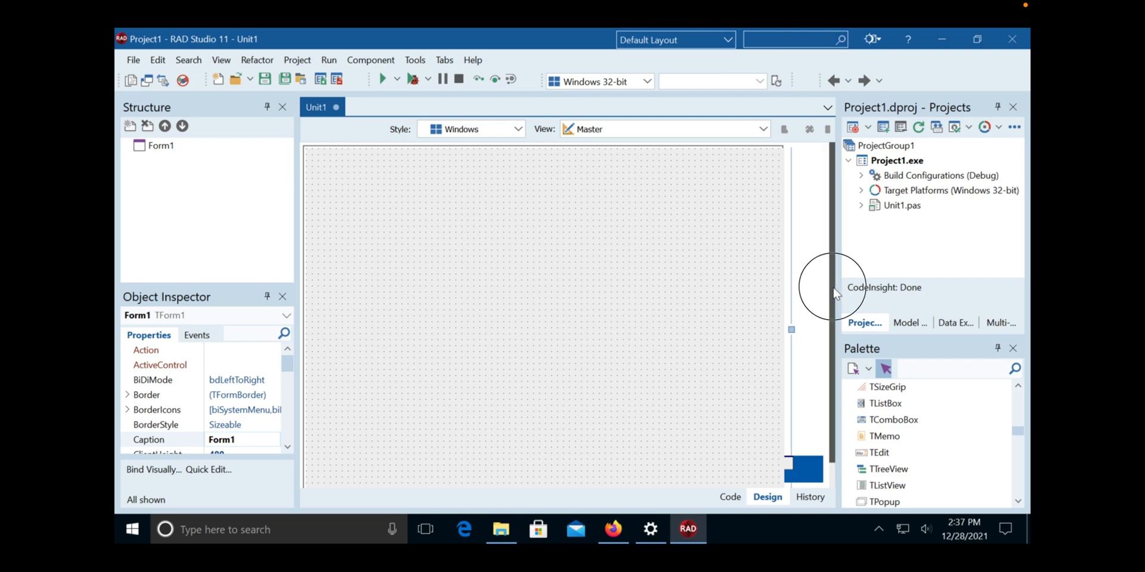
pyautogui.moveTo(841, 289)
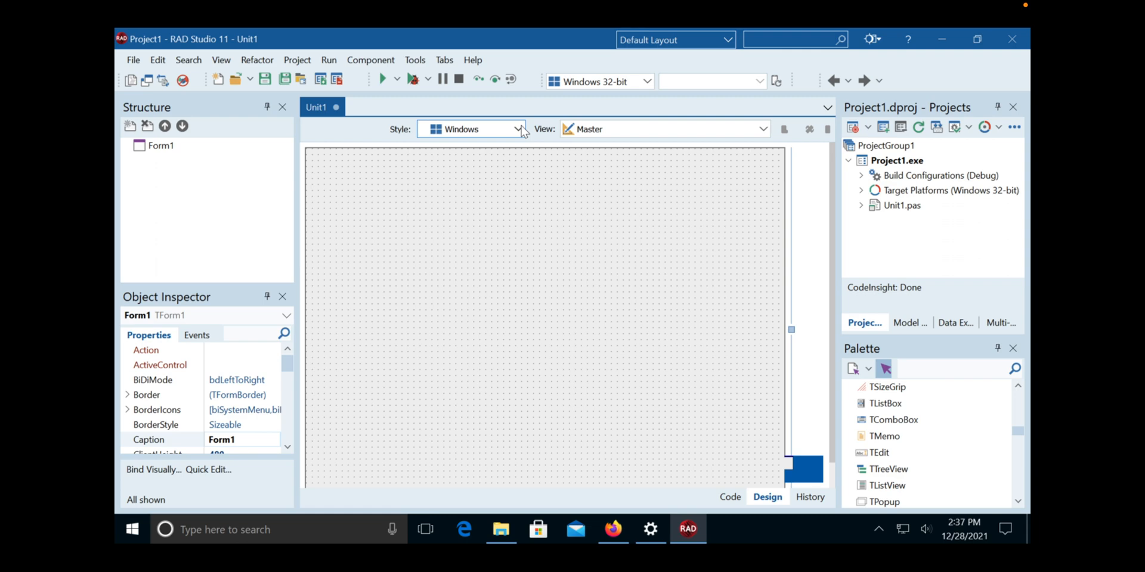
pyautogui.click(521, 130)
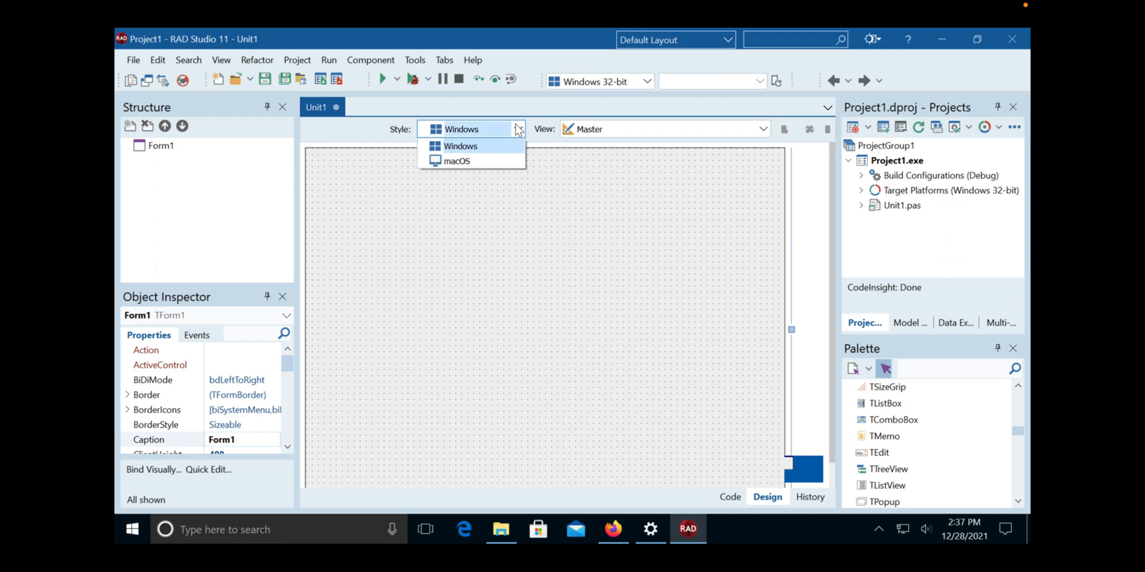
pyautogui.click(457, 146)
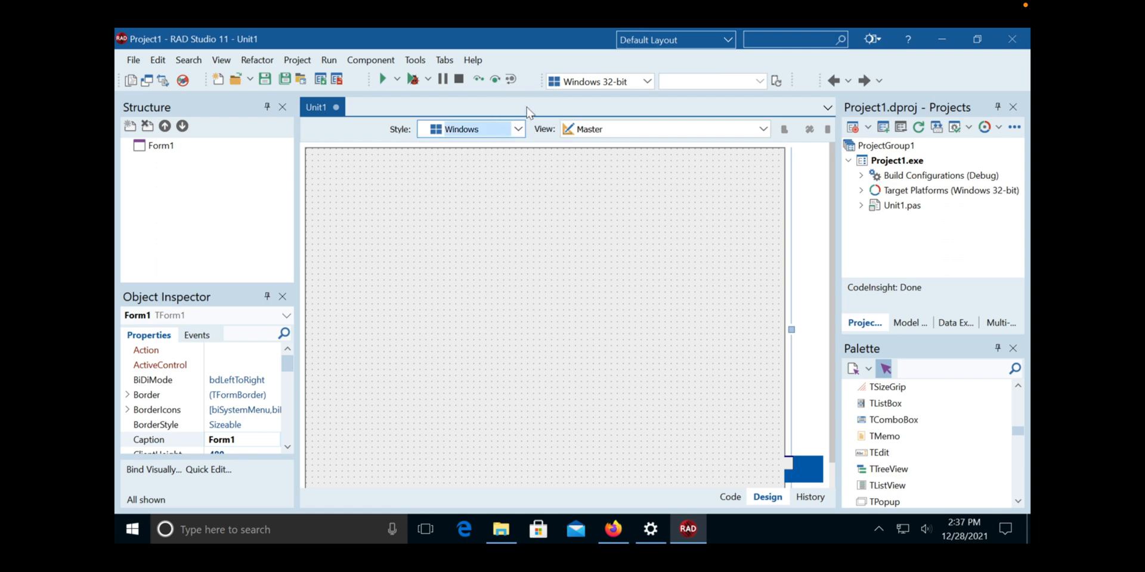
pyautogui.moveTo(1021, 433)
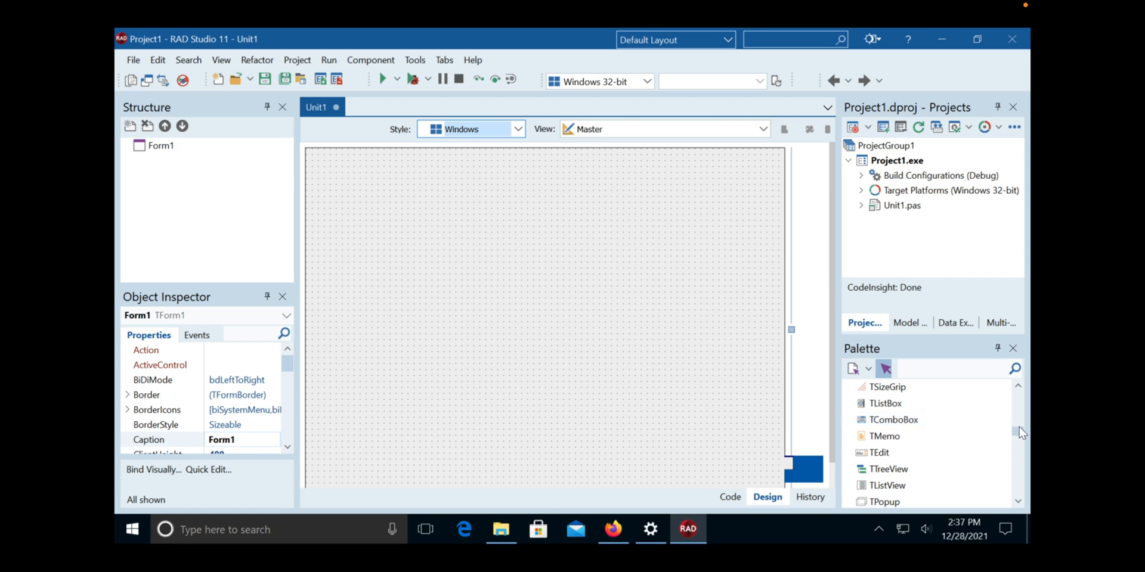
# Step: Scroll the Palette to reach TButton and TLabel and place them on Form1
pyautogui.scroll(-3)
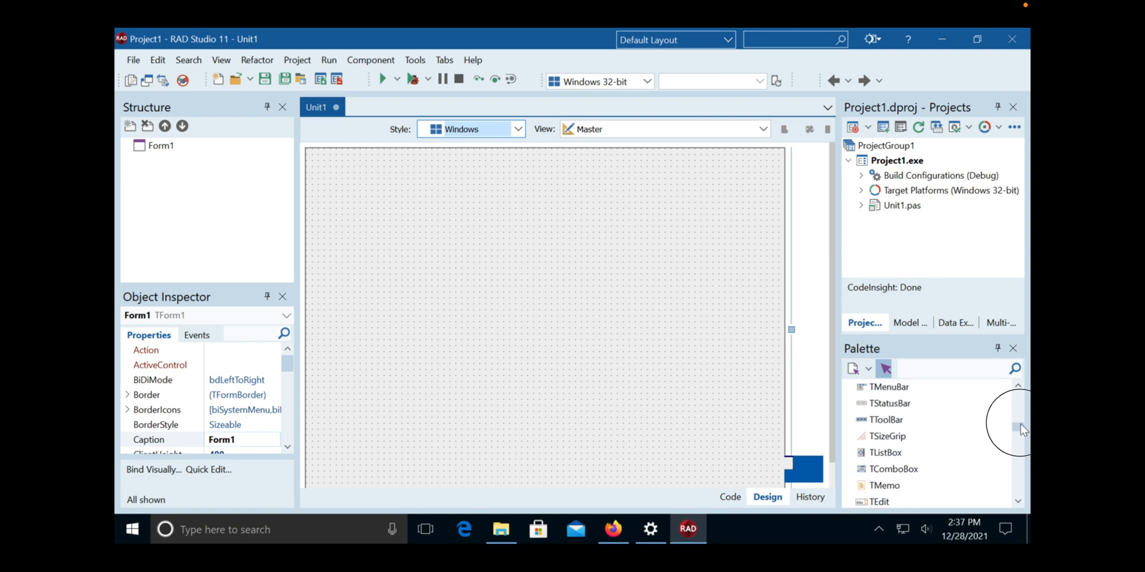
pyautogui.scroll(-3)
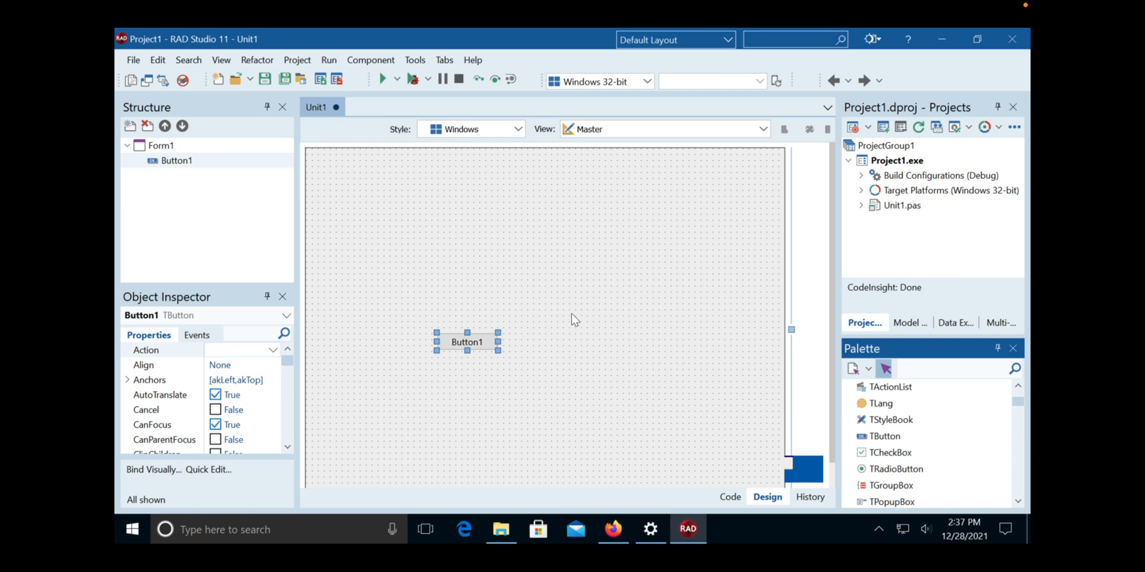
pyautogui.moveTo(1022, 434)
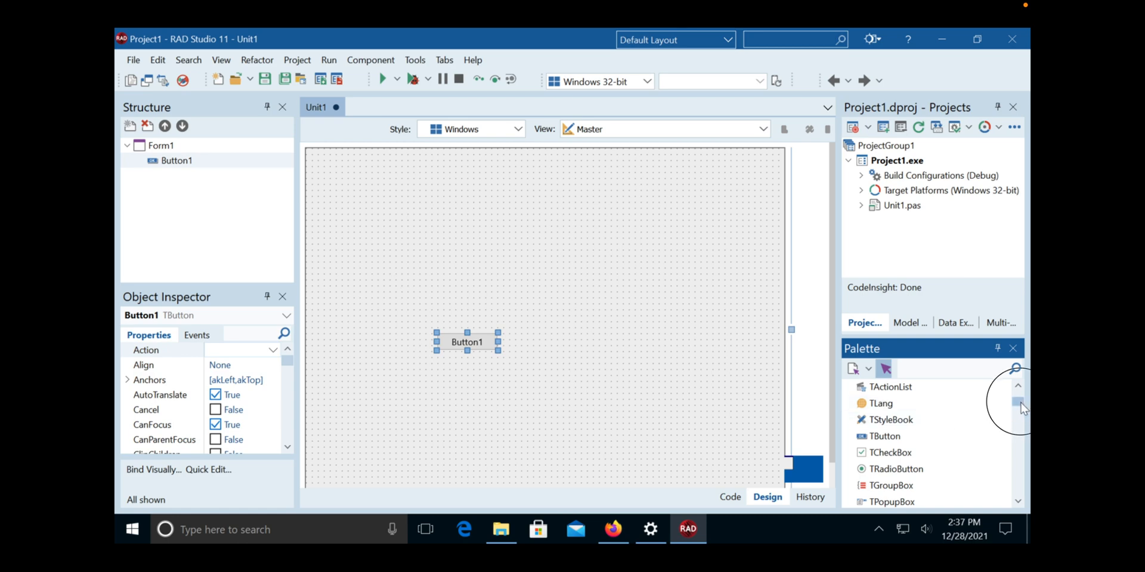
pyautogui.scroll(-3)
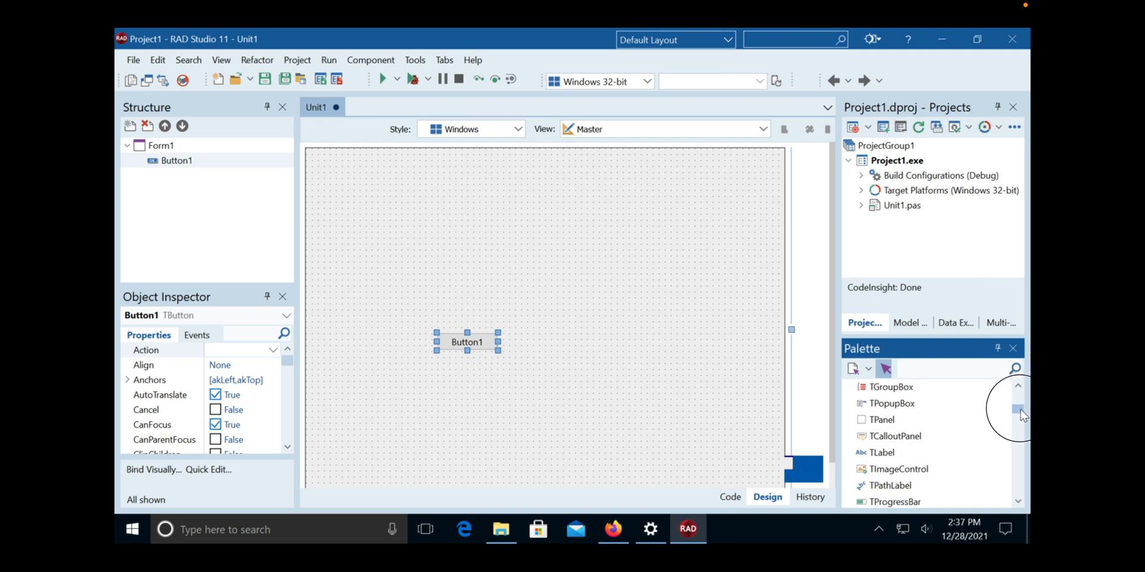
pyautogui.scroll(-3)
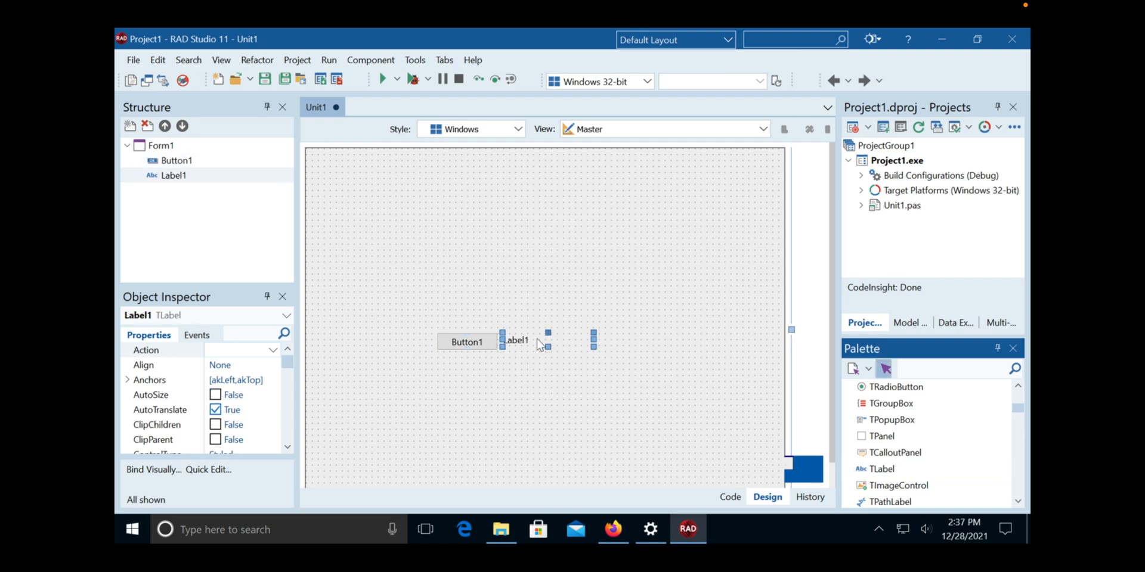
pyautogui.moveTo(517, 340); pyautogui.dragTo(453, 304)
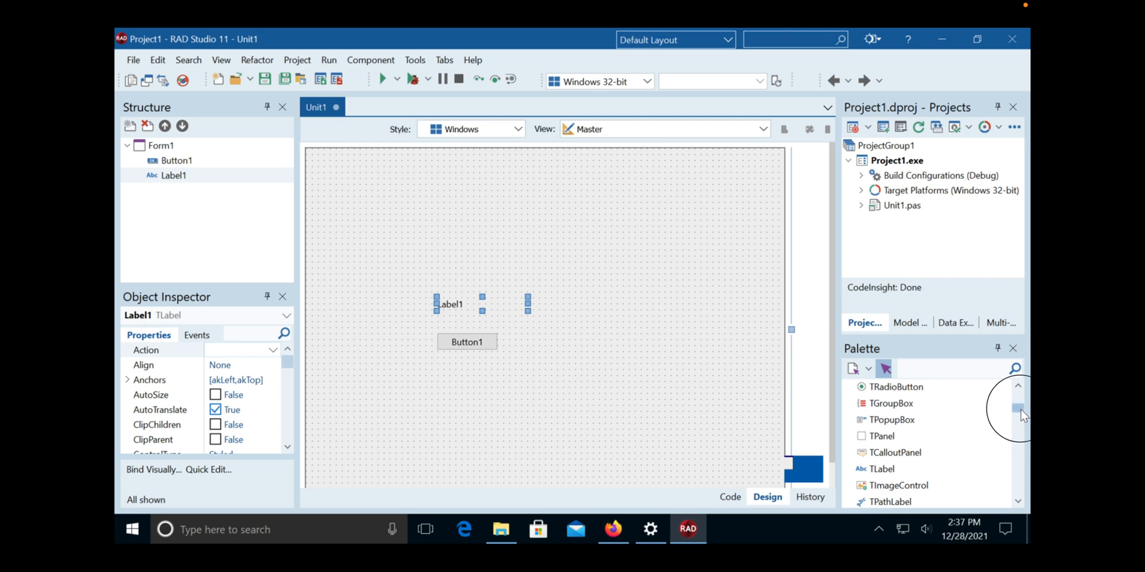
pyautogui.scroll(-3)
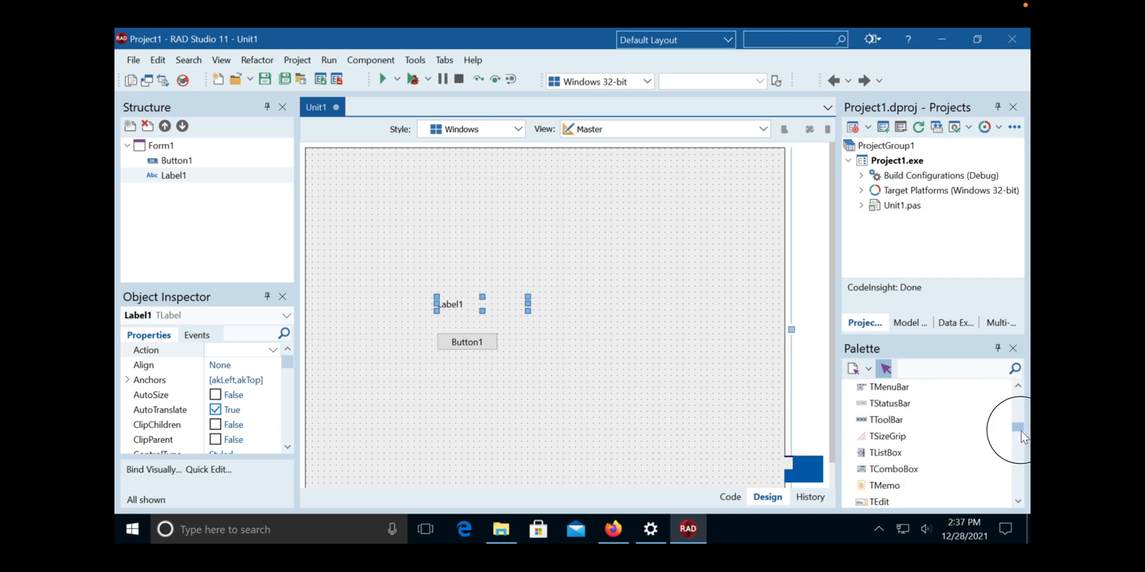
pyautogui.scroll(-3)
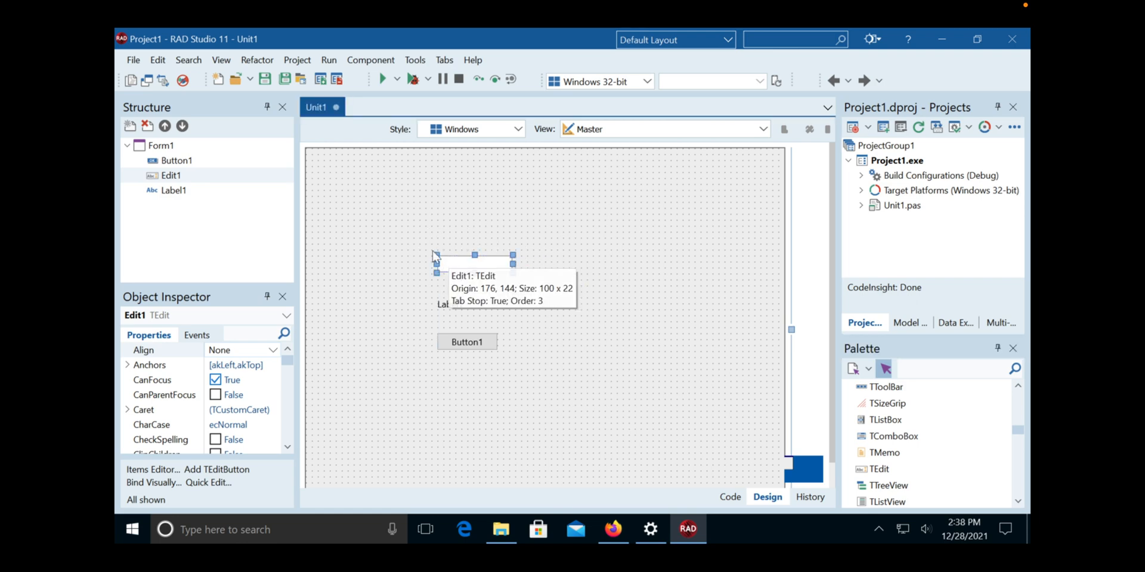
pyautogui.moveTo(516, 298)
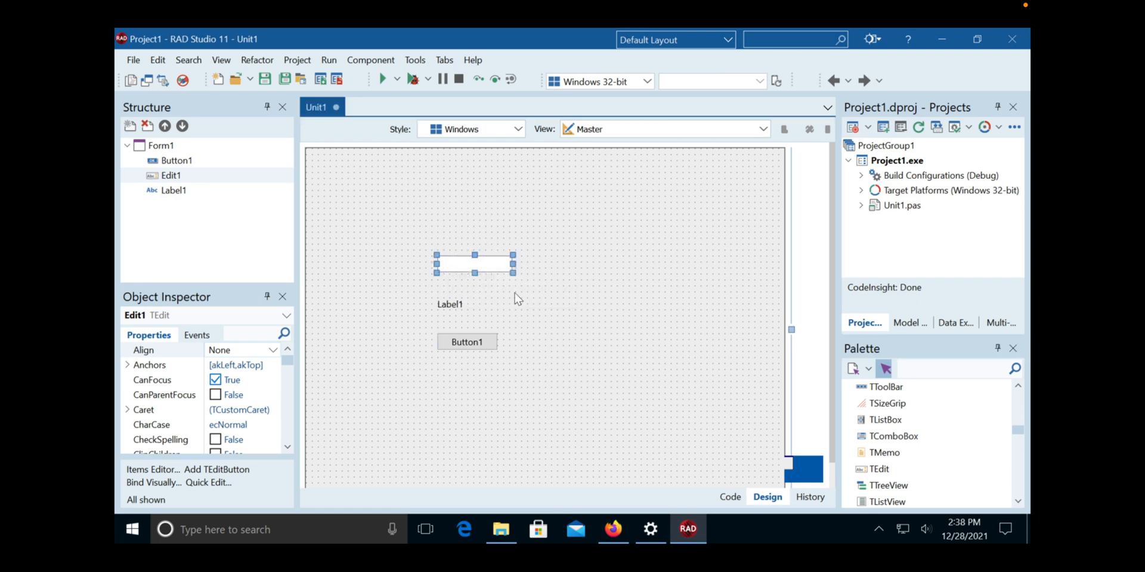
pyautogui.moveTo(480, 272)
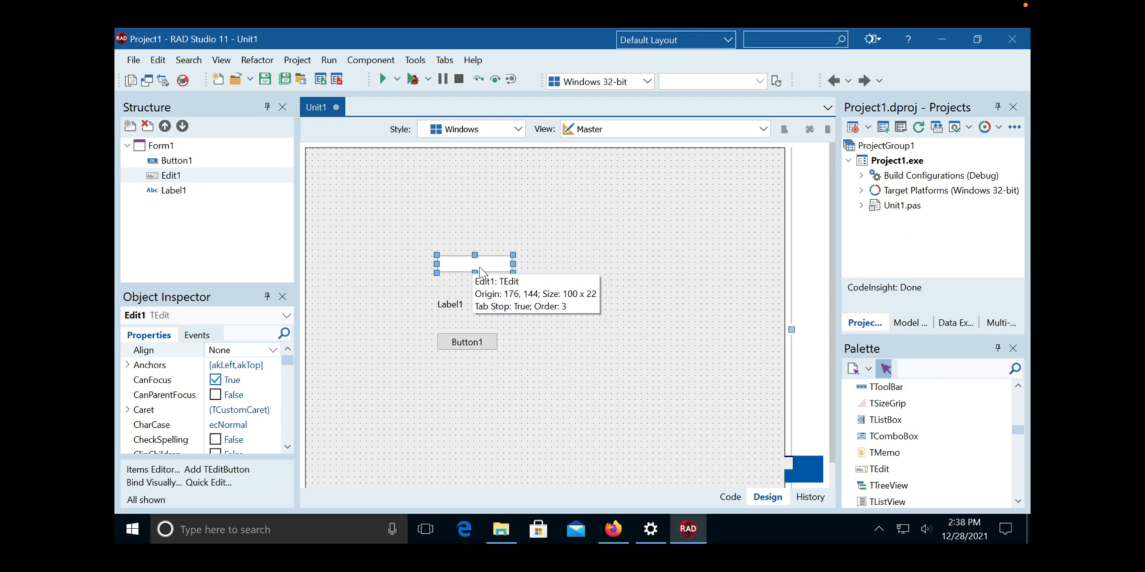
pyautogui.moveTo(481, 347)
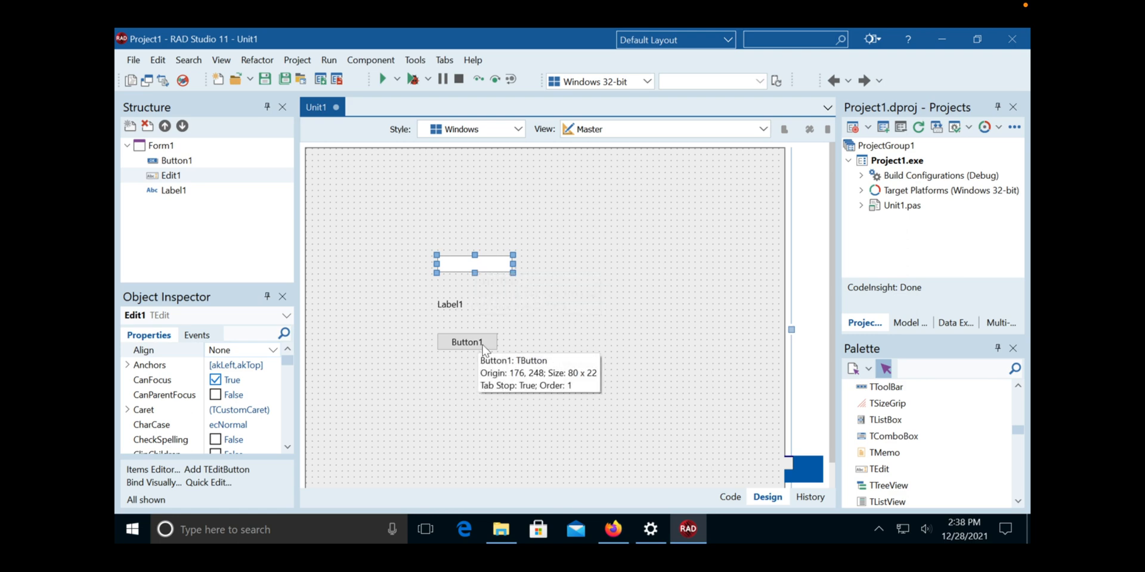
pyautogui.moveTo(459, 311)
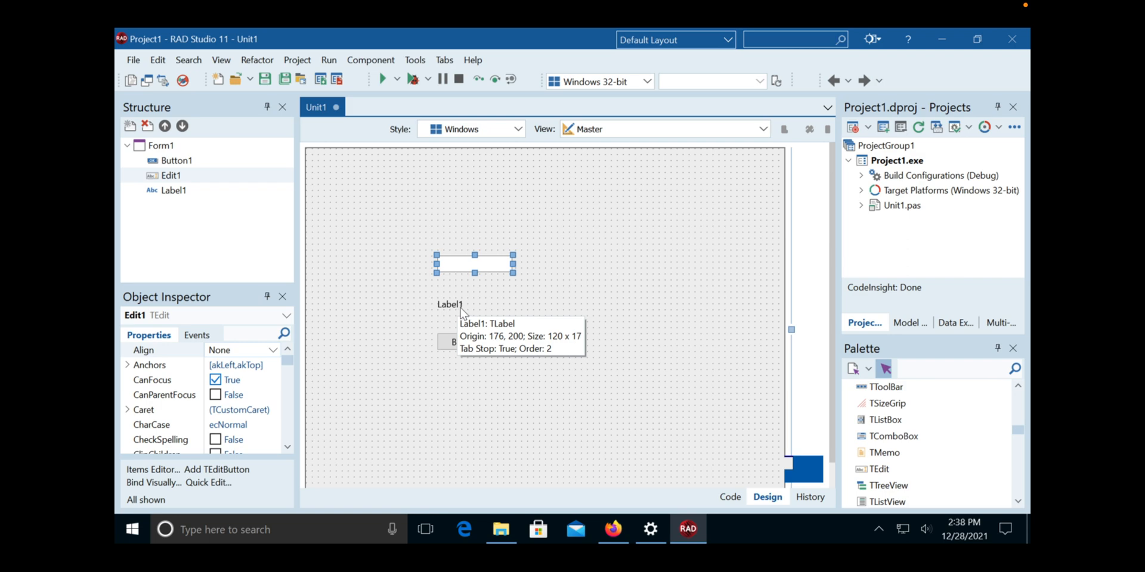
pyautogui.moveTo(570, 306)
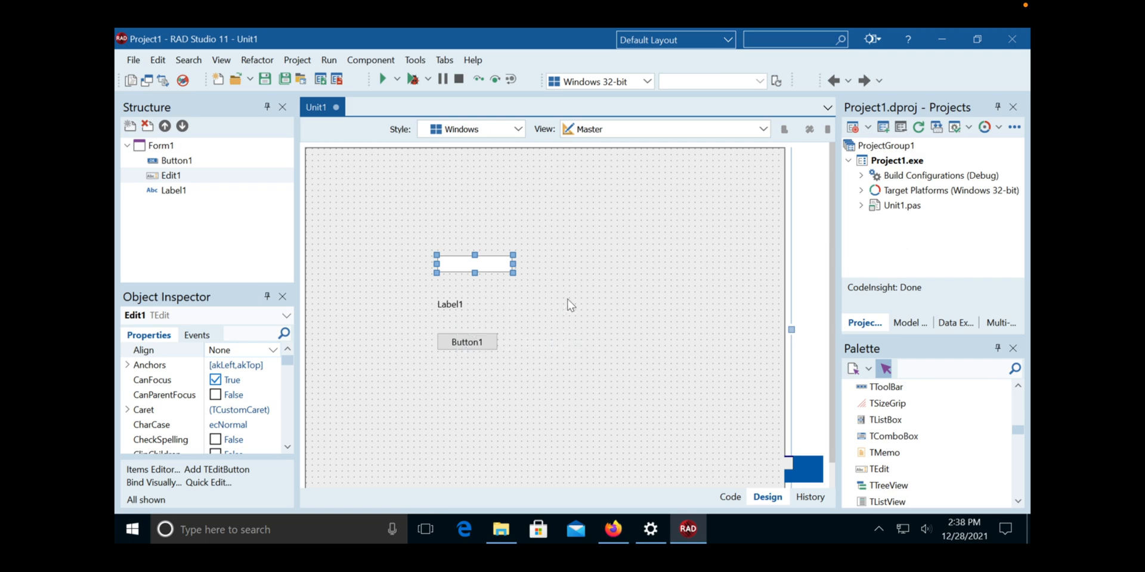
pyautogui.moveTo(477, 349)
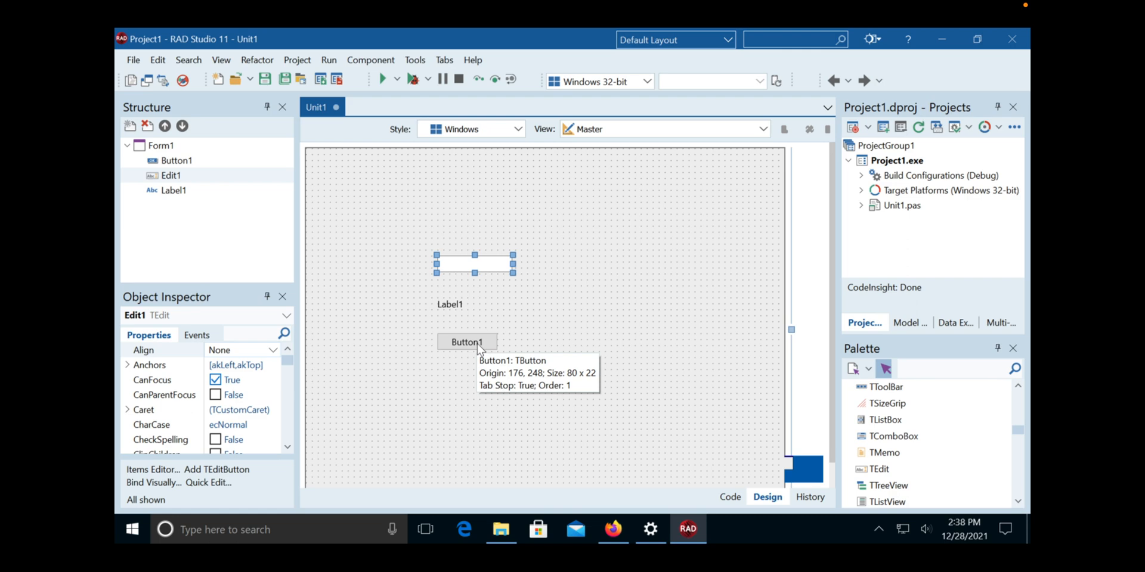
# Step: Peek at Unit1's code, then generate Button1's OnClick handler from the designer
pyautogui.click(730, 497)
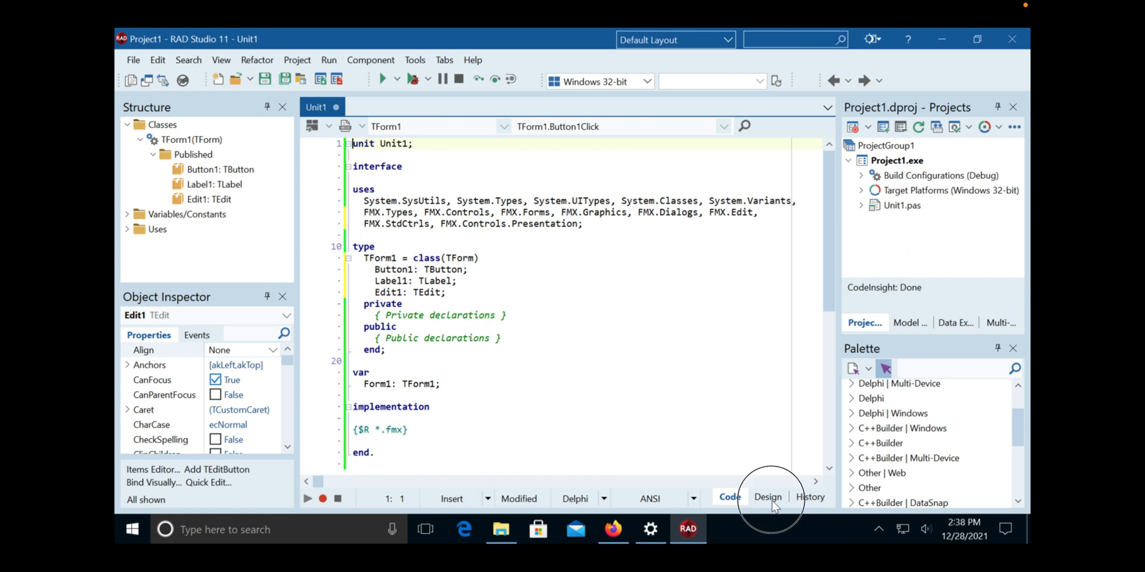
pyautogui.click(768, 498)
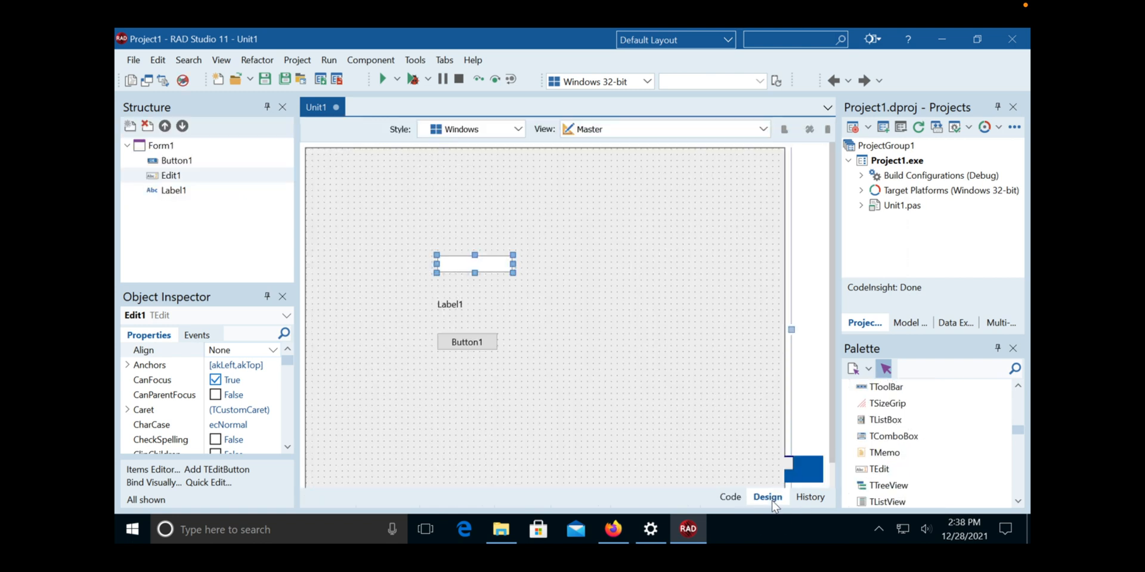
pyautogui.moveTo(474, 349)
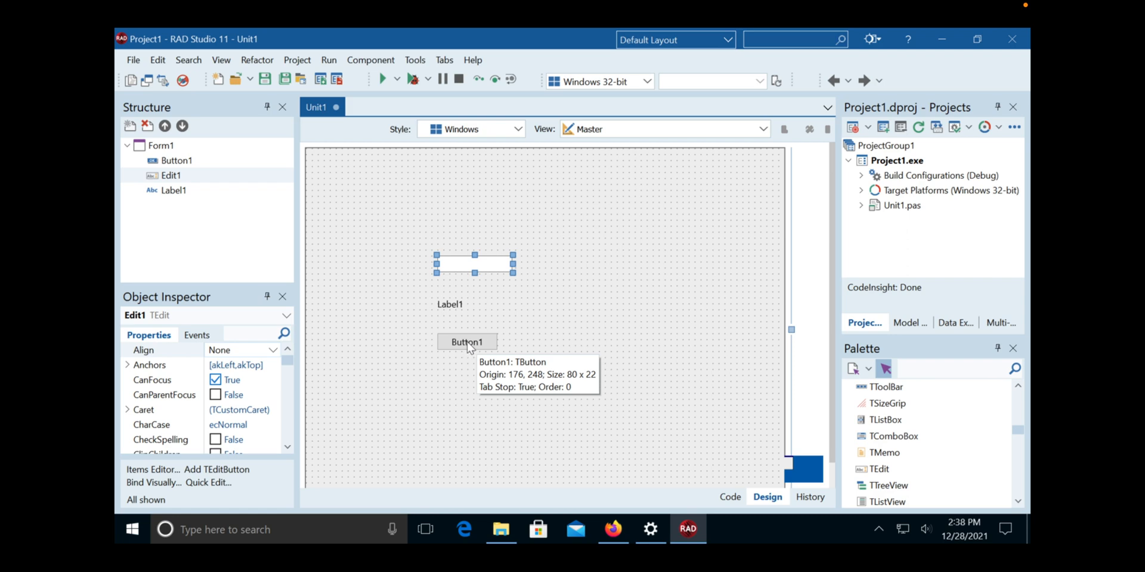
pyautogui.doubleClick(467, 342)
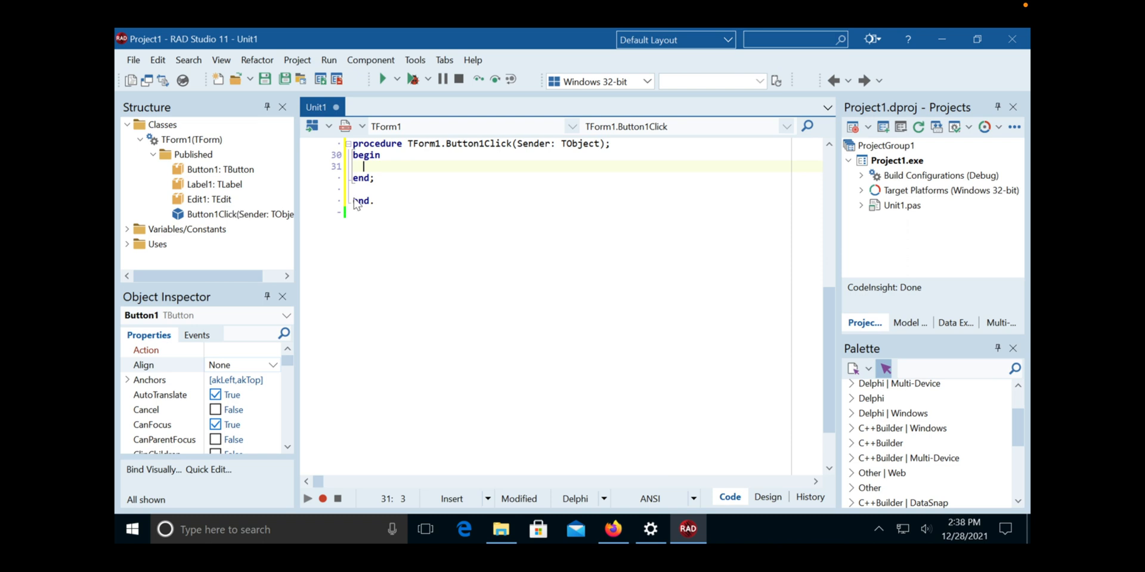
pyautogui.moveTo(433, 168)
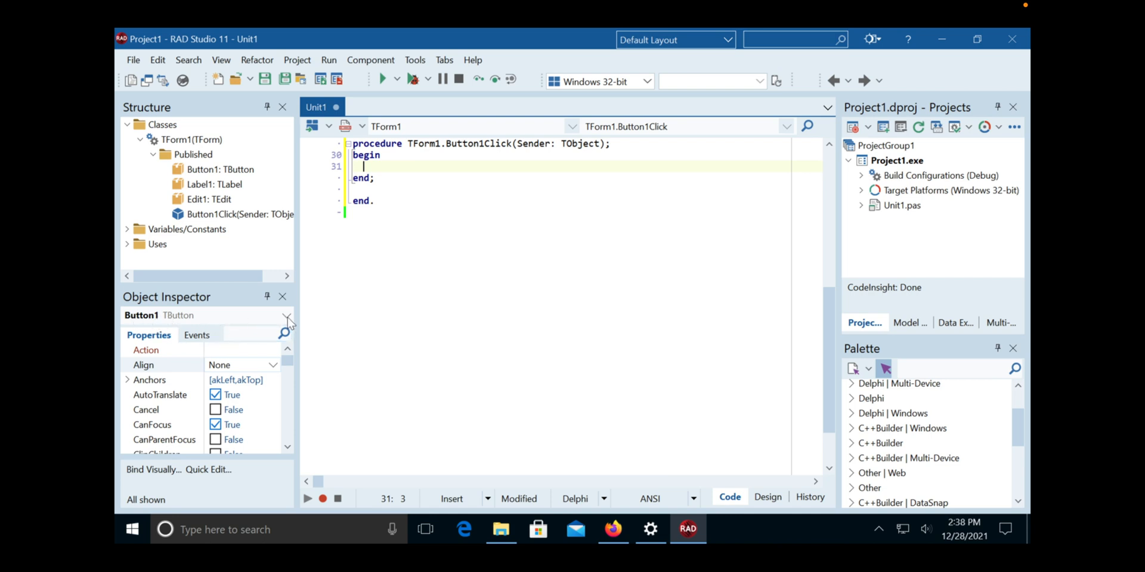
# Step: Select Edit1 in the Object Inspector and scroll to its empty Text property
pyautogui.click(286, 315)
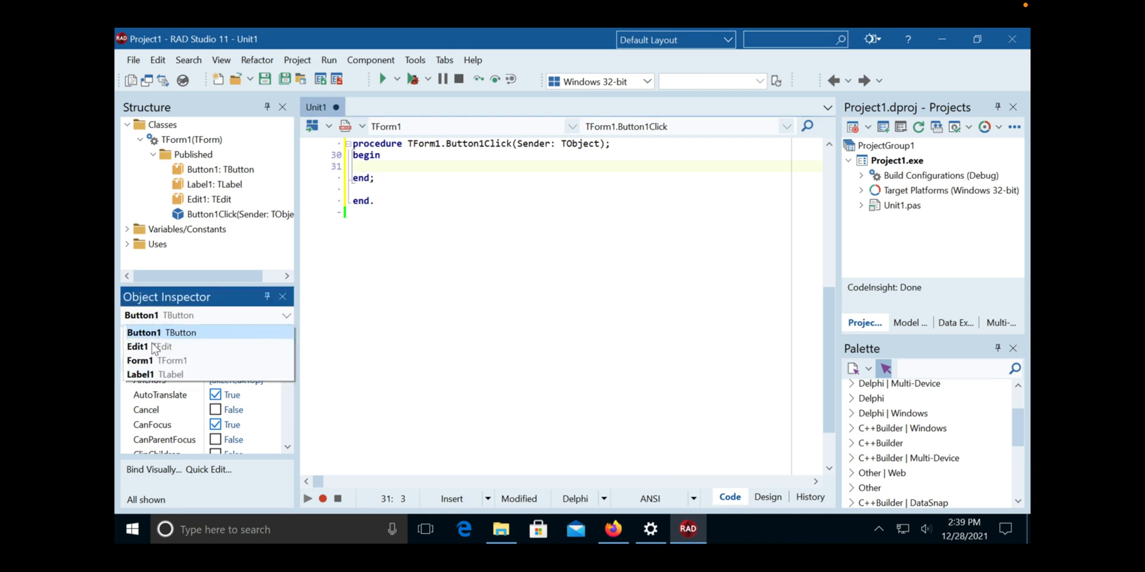
pyautogui.click(138, 347)
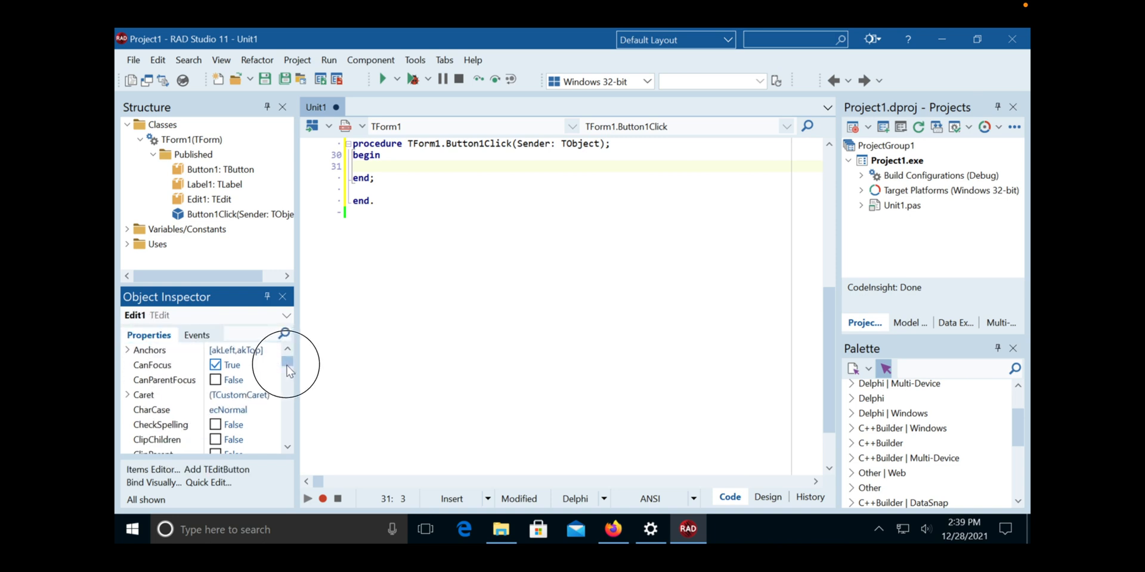
pyautogui.scroll(-3)
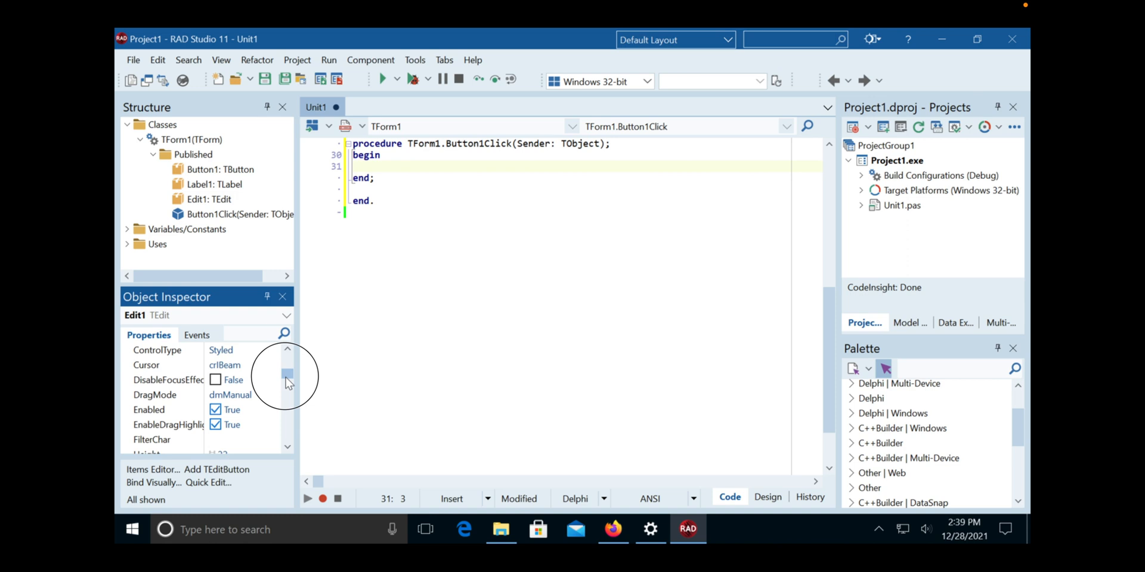
pyautogui.scroll(-3)
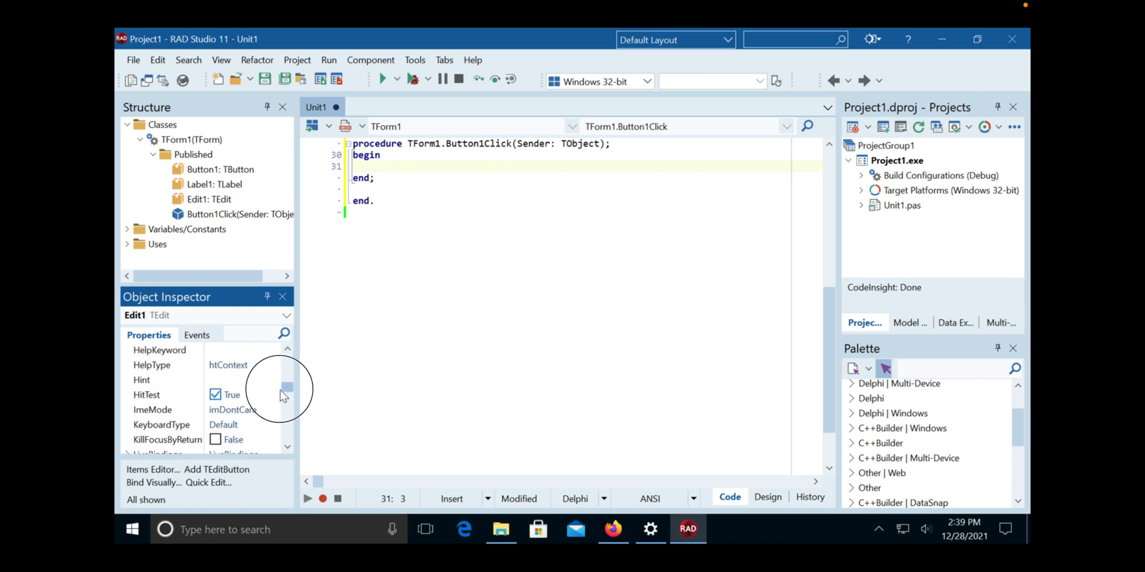
pyautogui.scroll(-3)
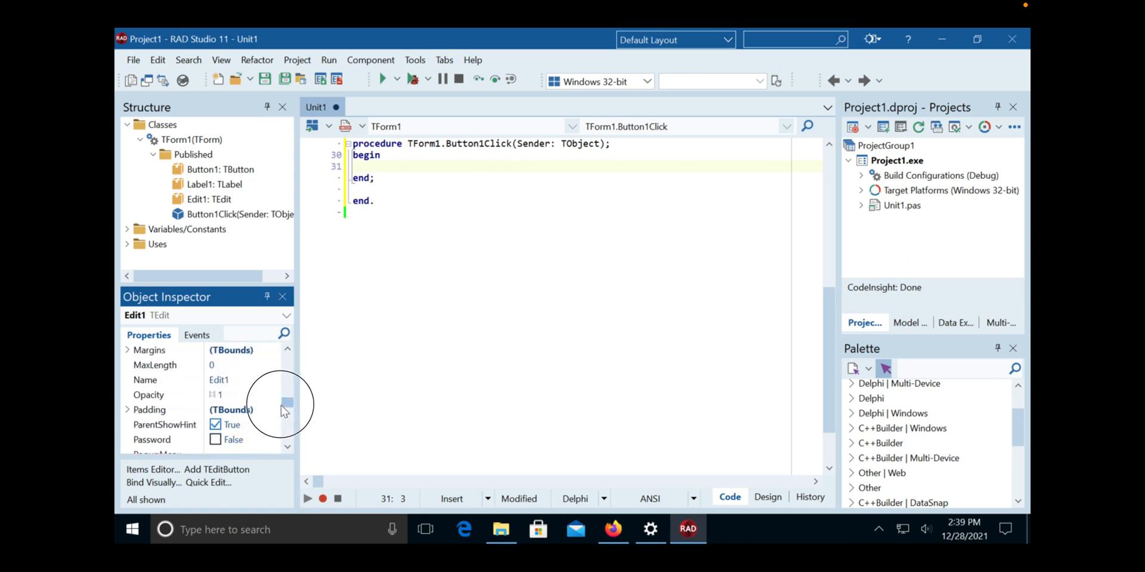
pyautogui.scroll(-3)
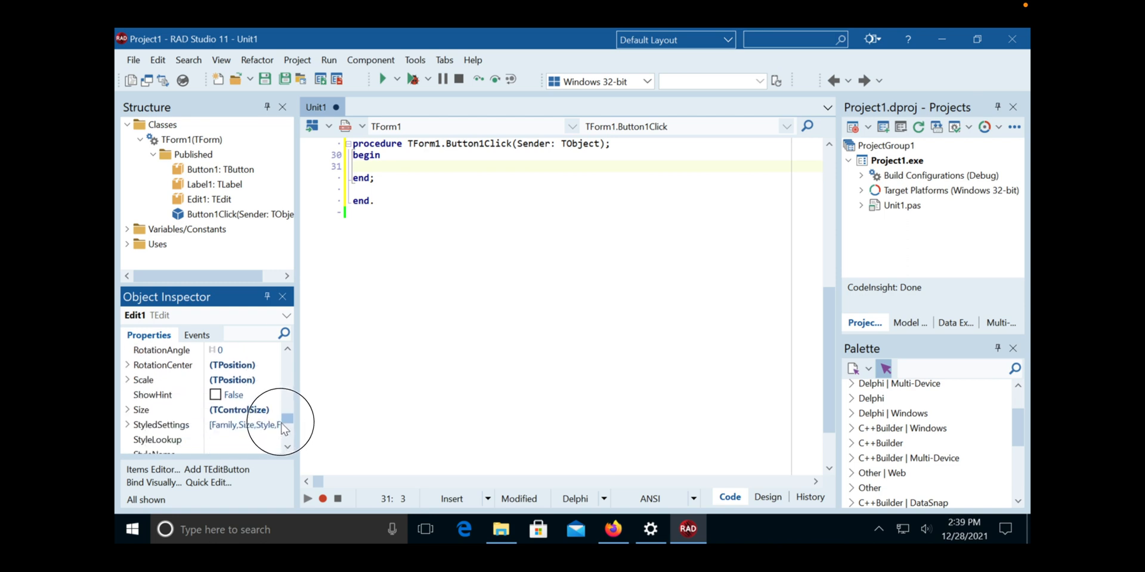
pyautogui.scroll(-3)
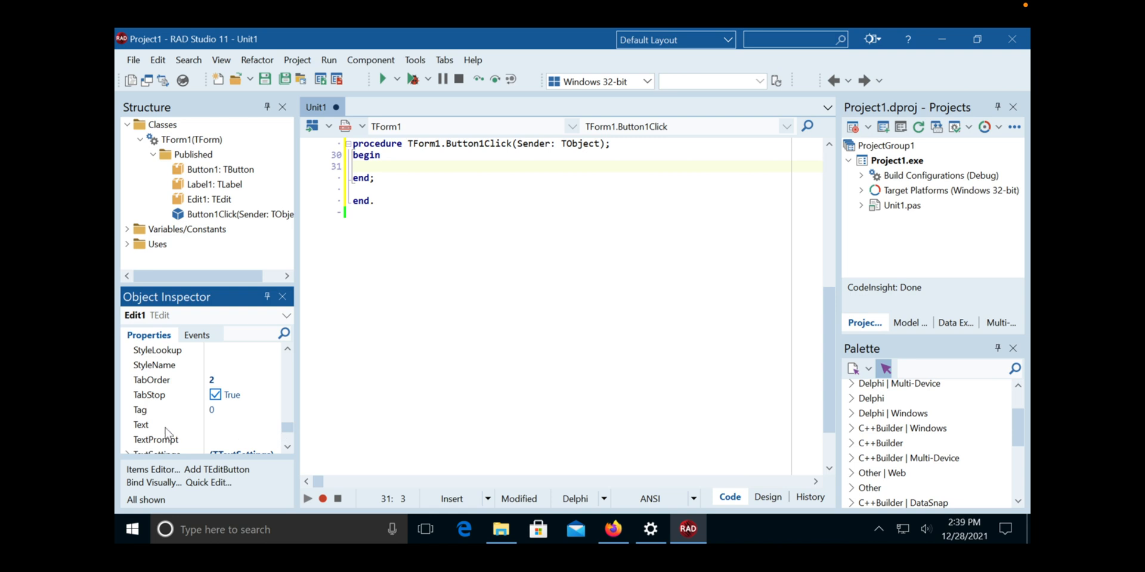
pyautogui.click(141, 424)
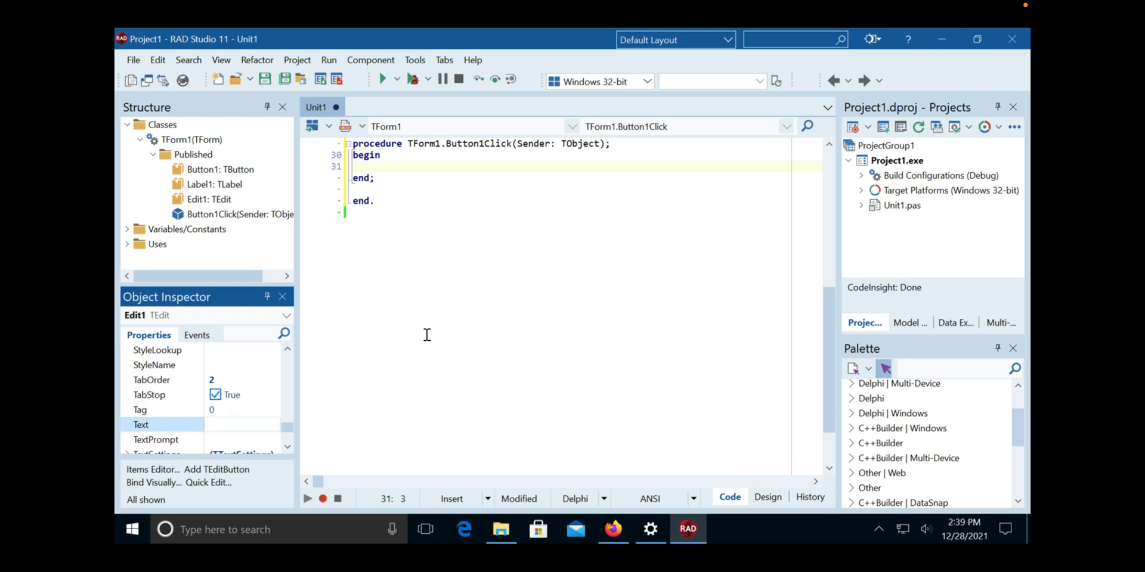
# Step: Return to the handler code and jump to Label1's declaration in TForm1
pyautogui.click(241, 425)
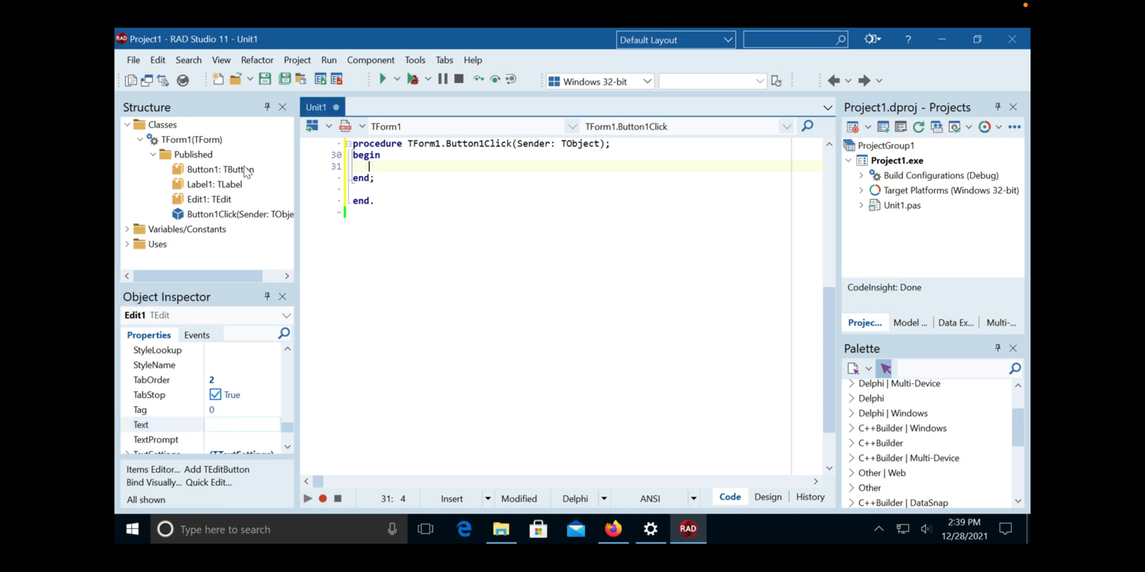
pyautogui.click(199, 185)
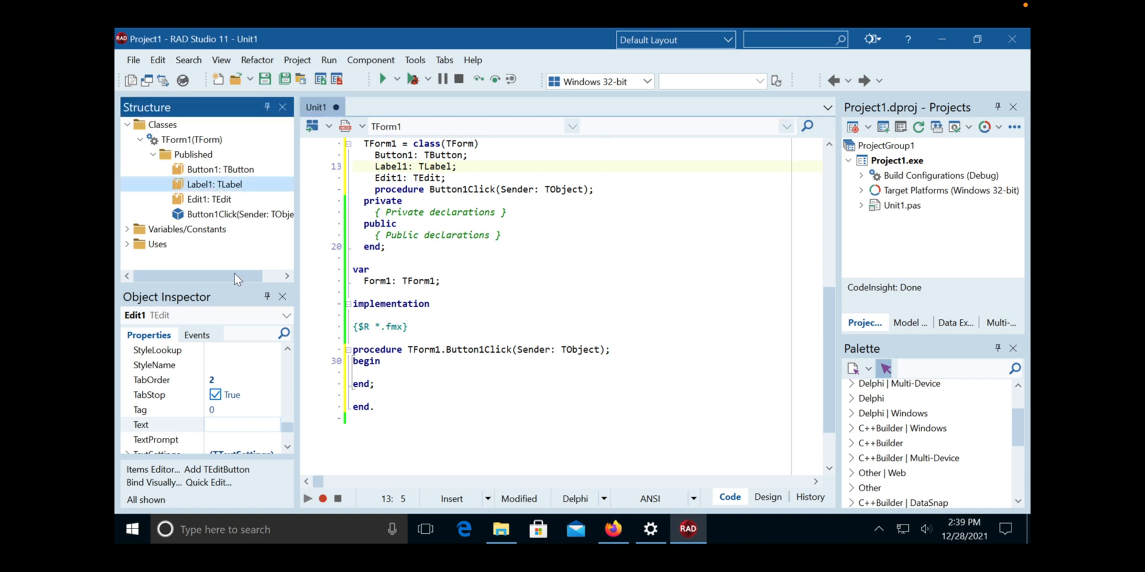
# Step: Inspect Label1's Text (Label1), then return to the empty Button1Click handler via the designer
pyautogui.doubleClick(208, 184)
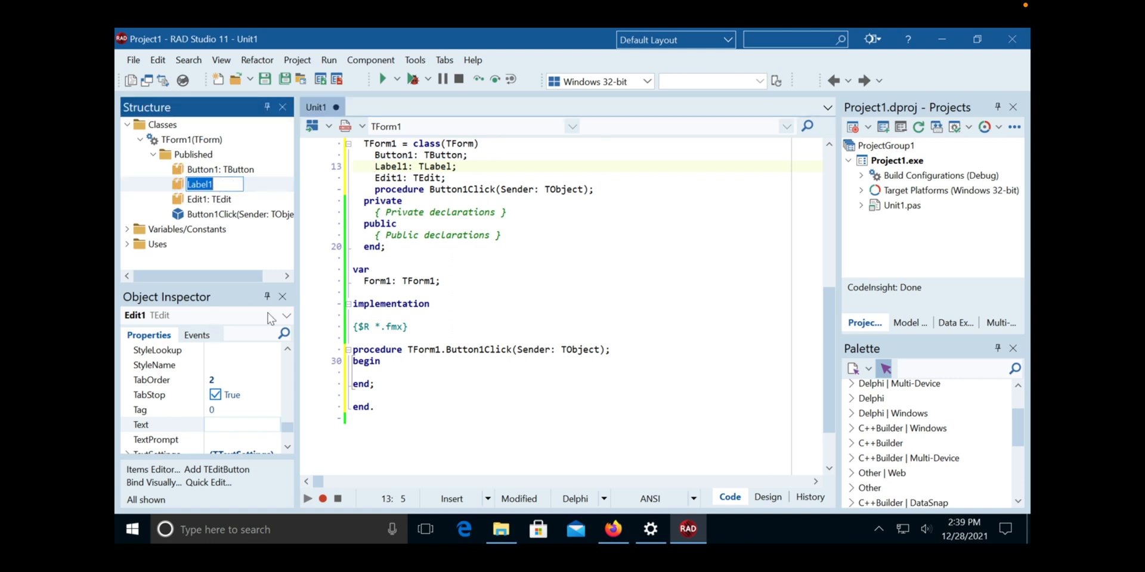
pyautogui.click(286, 316)
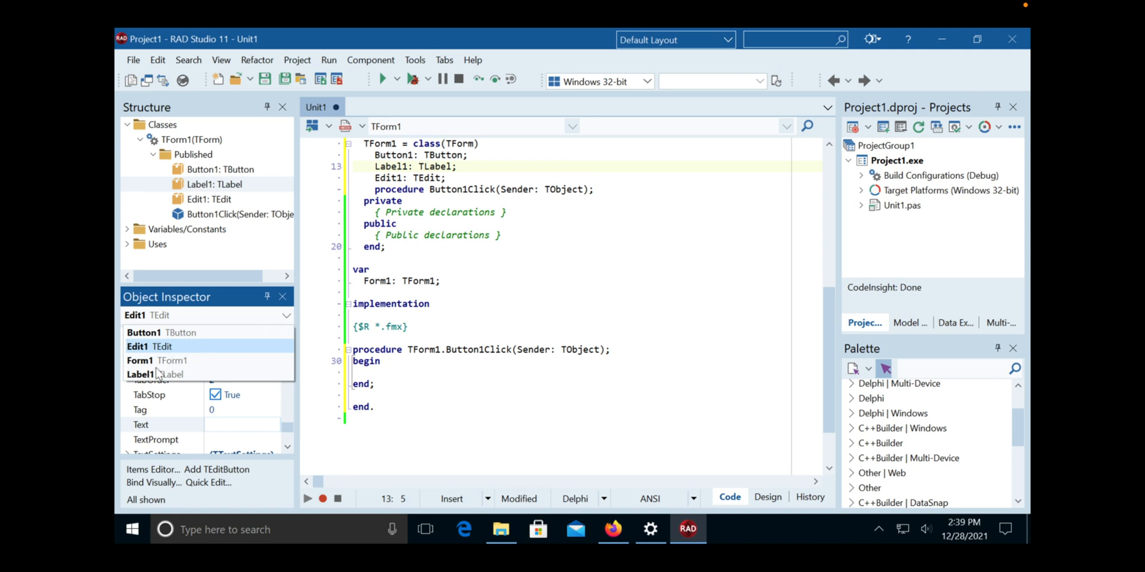
pyautogui.click(141, 374)
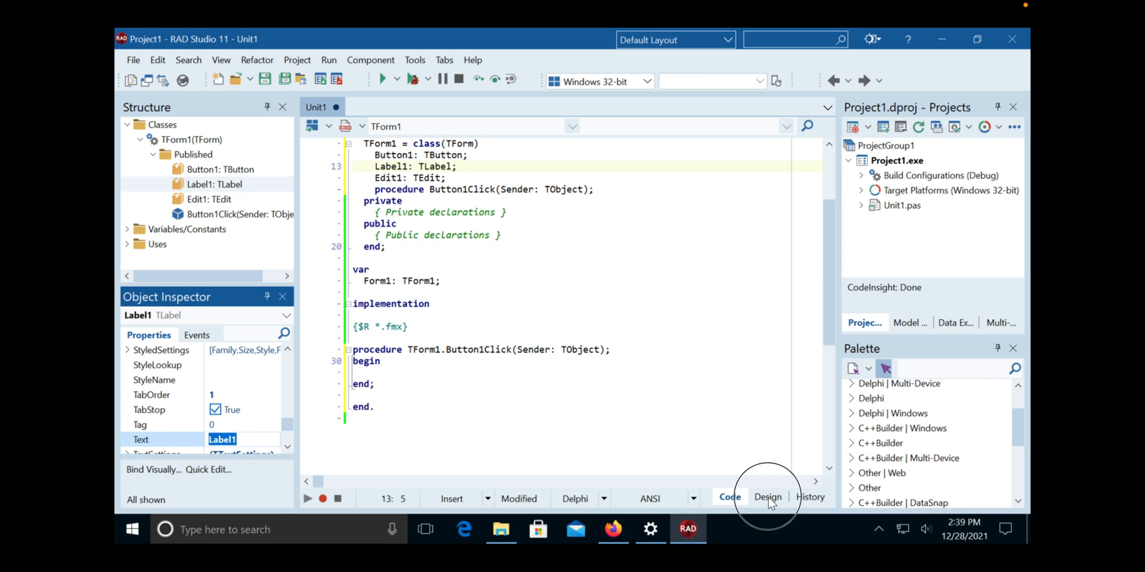
pyautogui.click(768, 497)
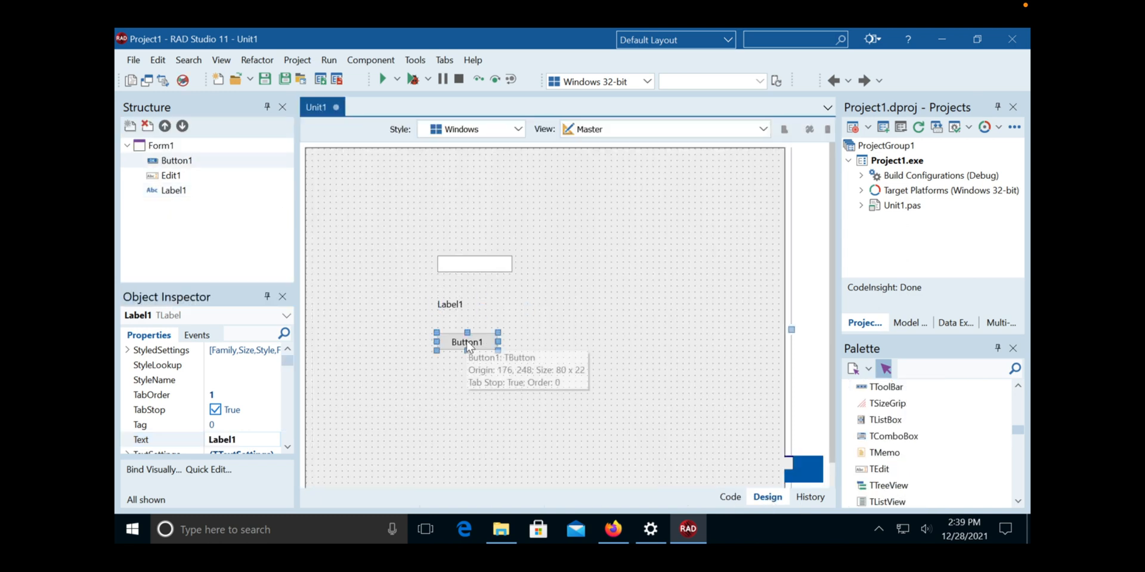
pyautogui.doubleClick(465, 341)
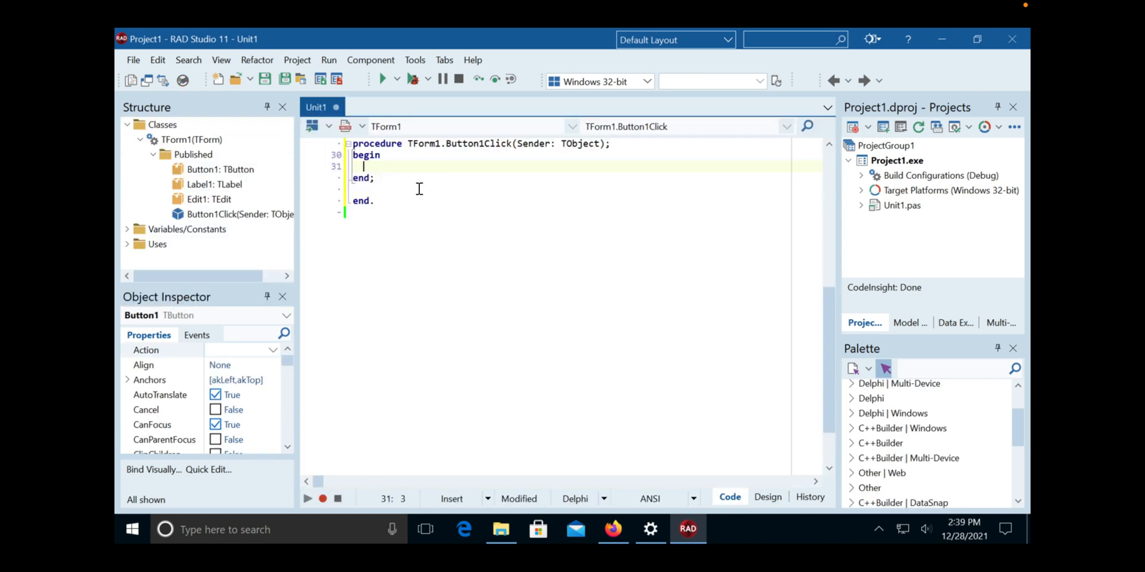
pyautogui.moveTo(260, 192)
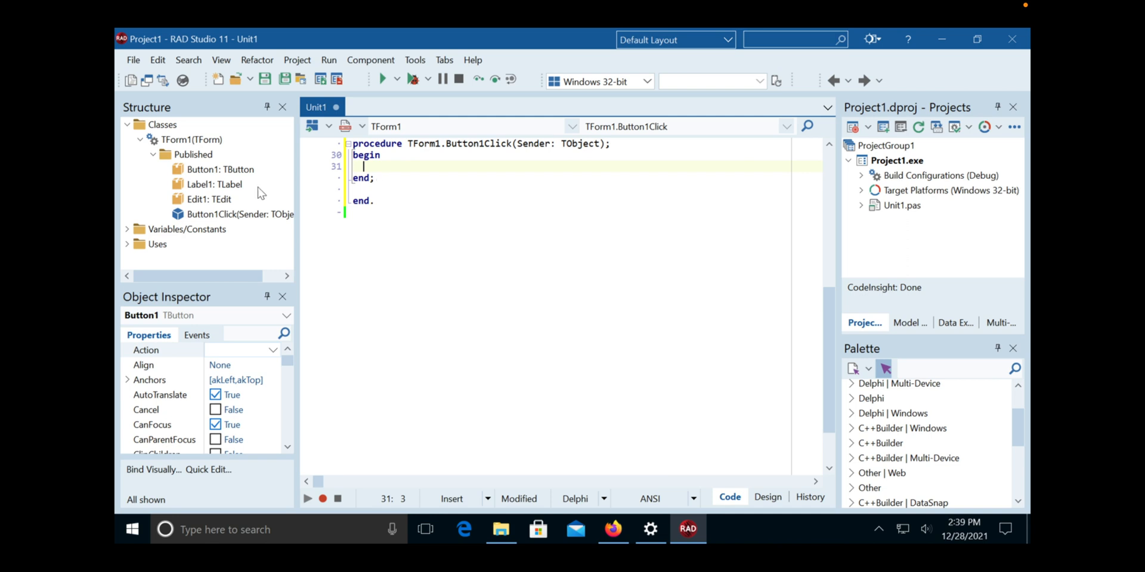
pyautogui.moveTo(237, 192)
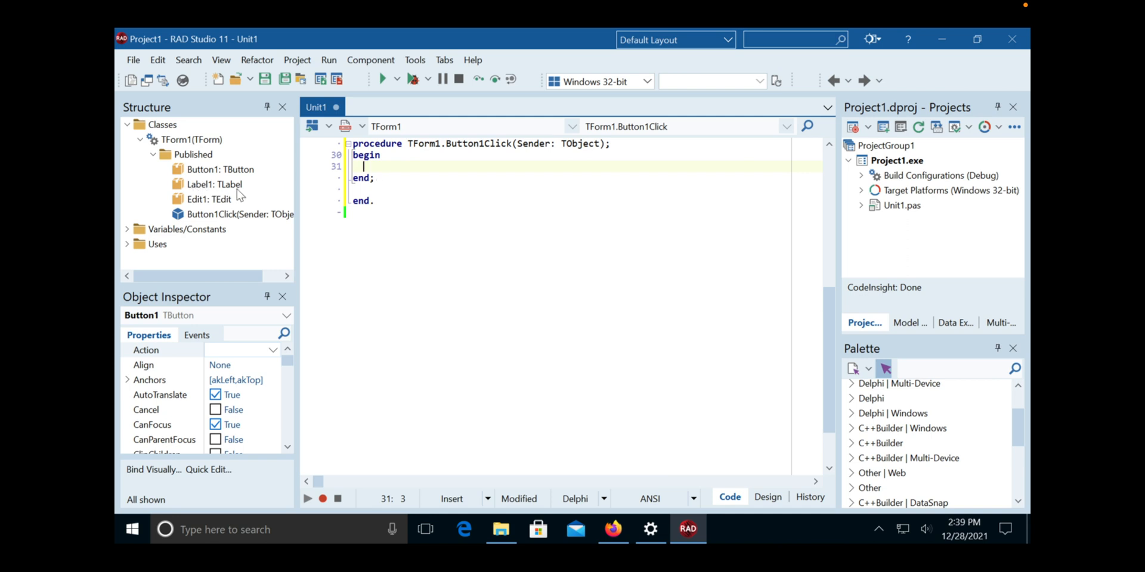
# Step: Write Label1.Text := Edit1.Text; in Button1Click using code completion
pyautogui.write('La')
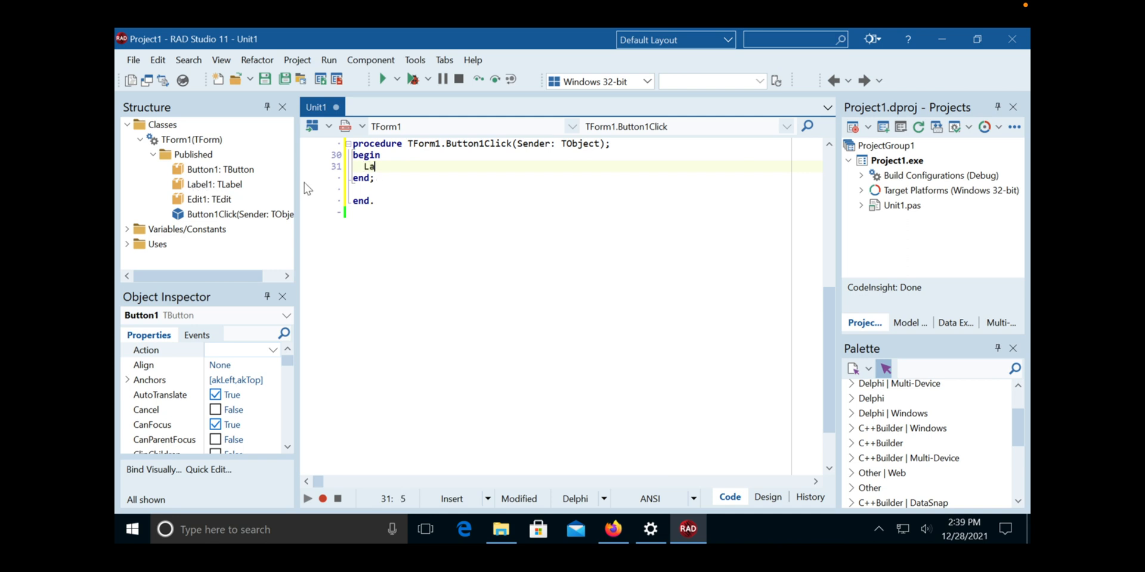
pyautogui.write('bel1')
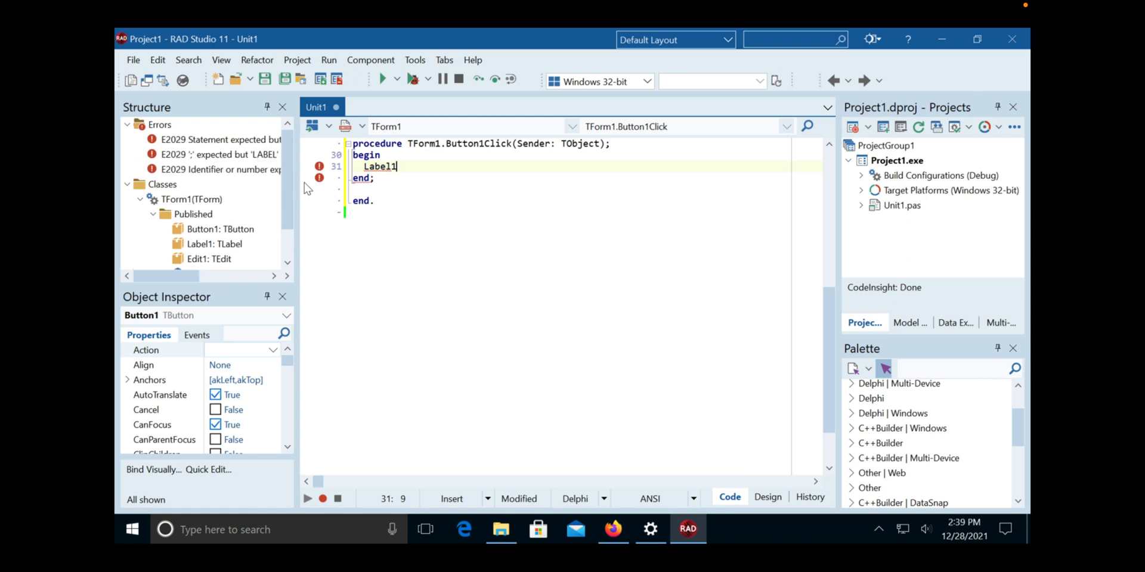
pyautogui.write('.')
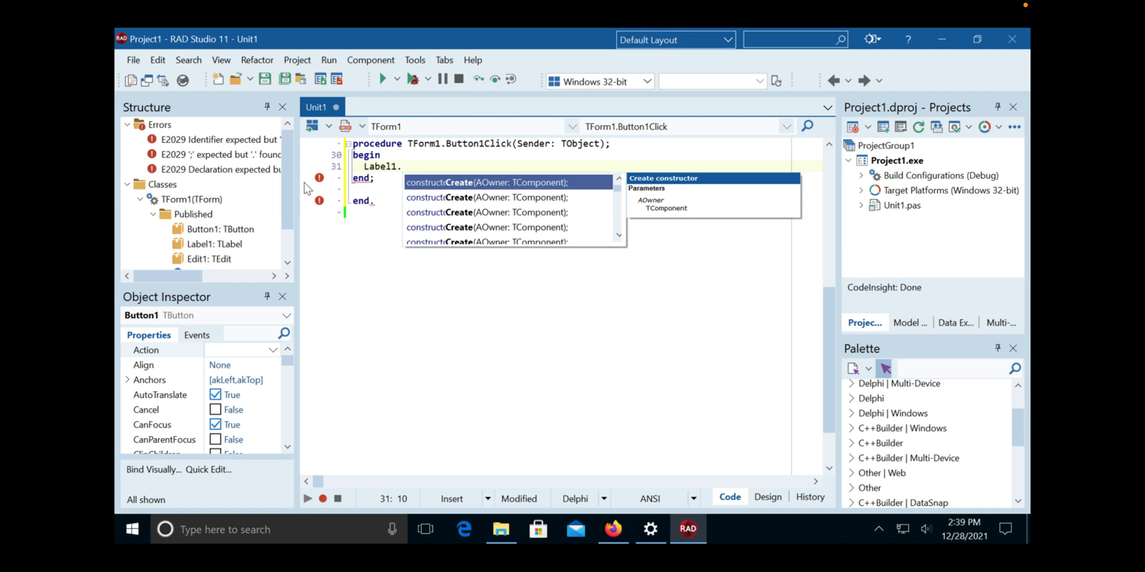
pyautogui.write('.Text')
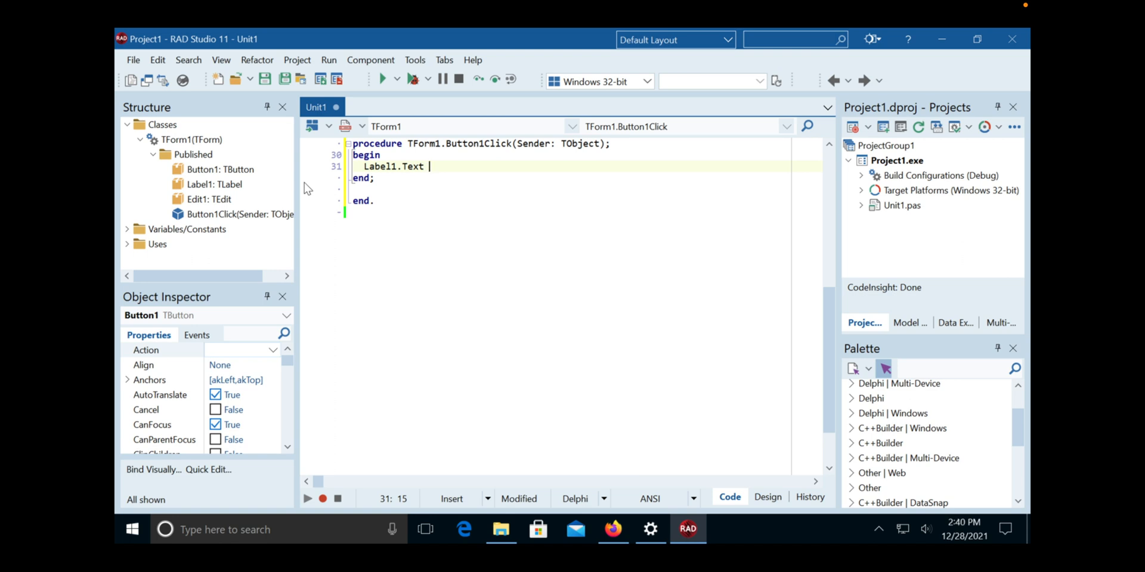
pyautogui.write(':=')
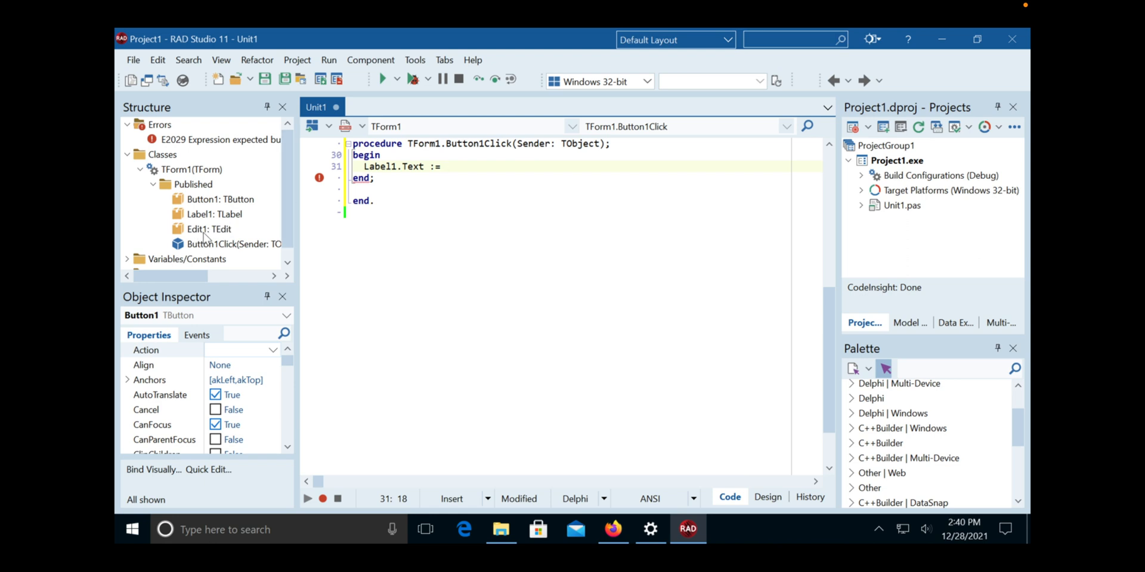
pyautogui.write('E')
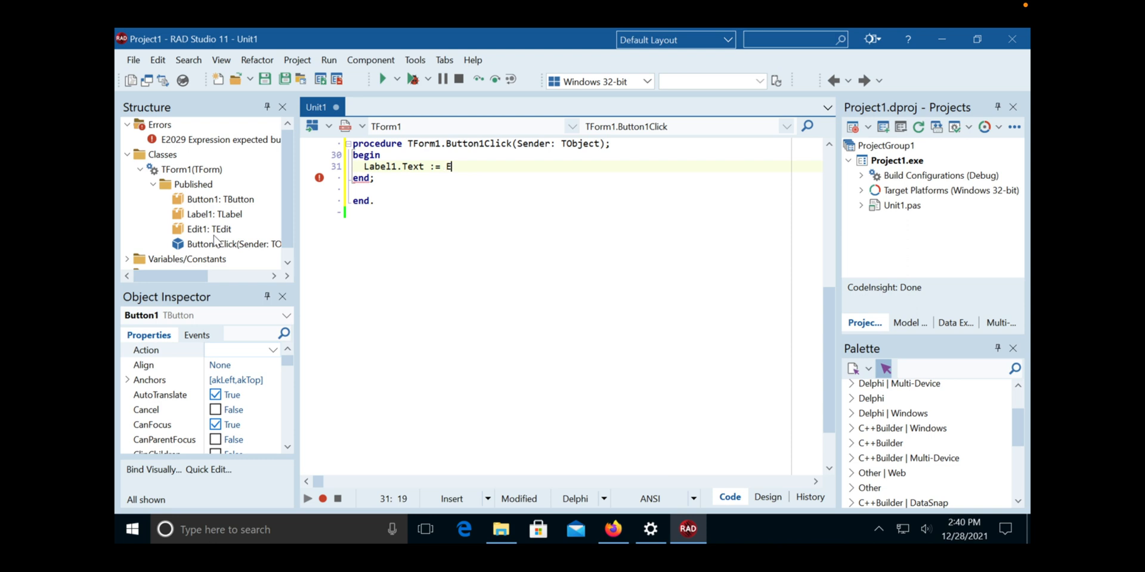
pyautogui.write('dit.')
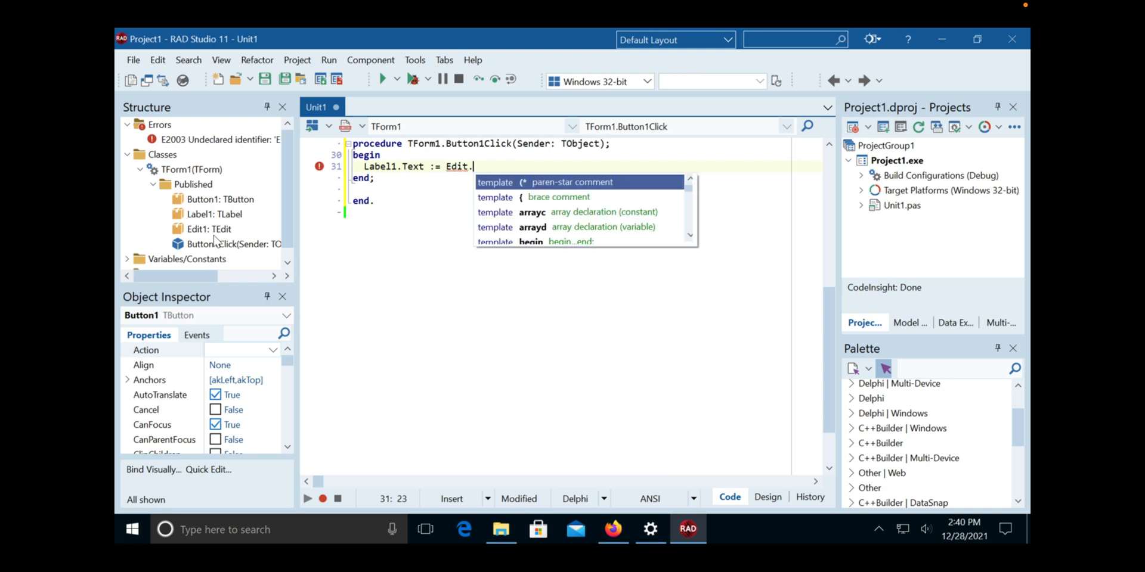
pyautogui.write('1')
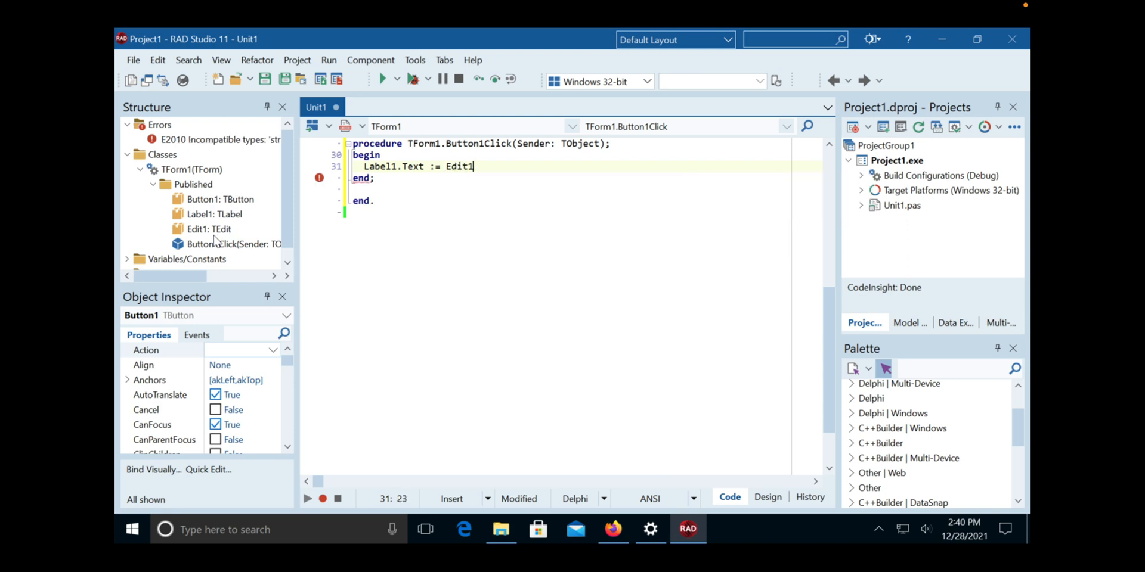
pyautogui.write('.Text;')
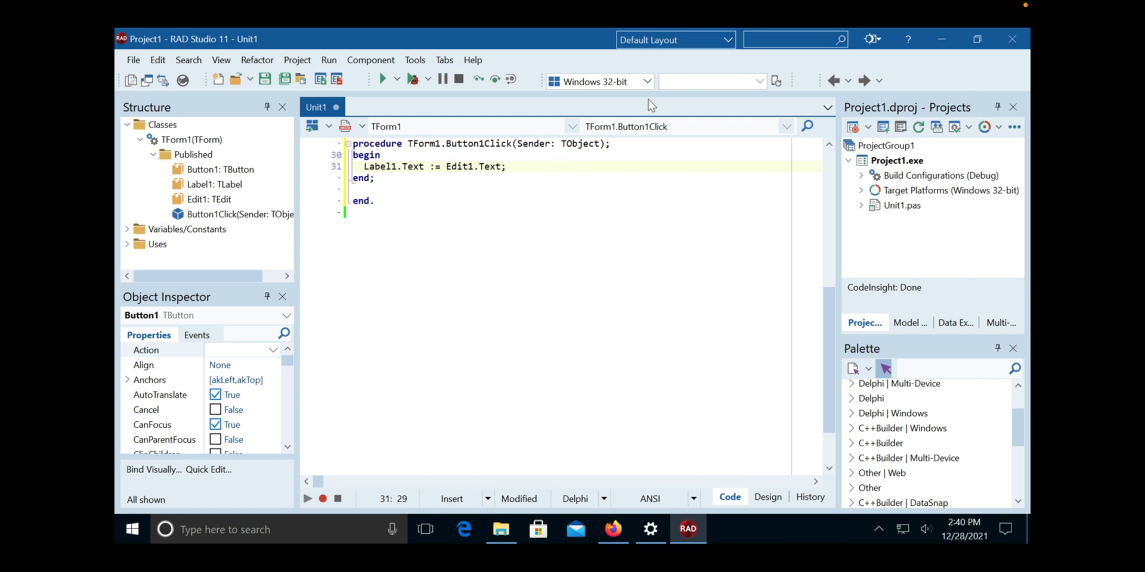
# Step: Target Windows 64-bit and run (F9) the project so Form1 launches
pyautogui.click(647, 80)
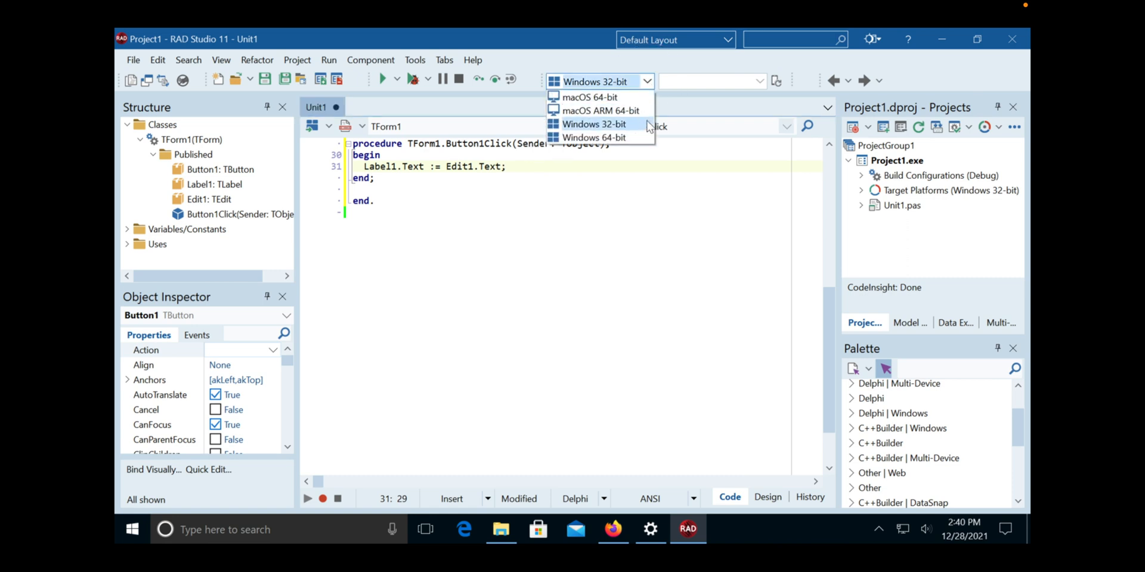
pyautogui.moveTo(599, 137)
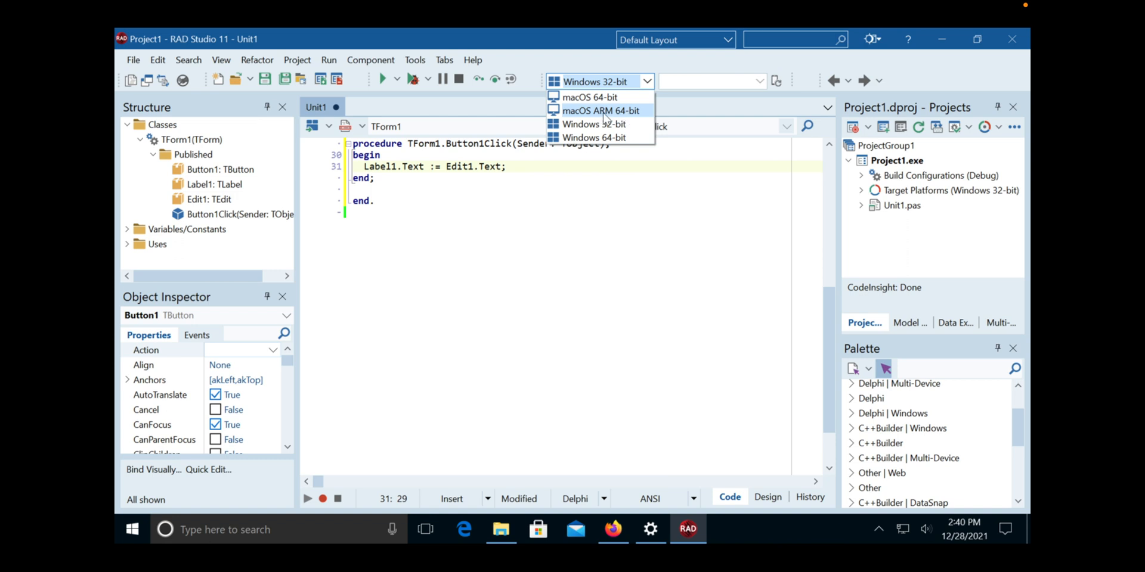
pyautogui.moveTo(620, 115)
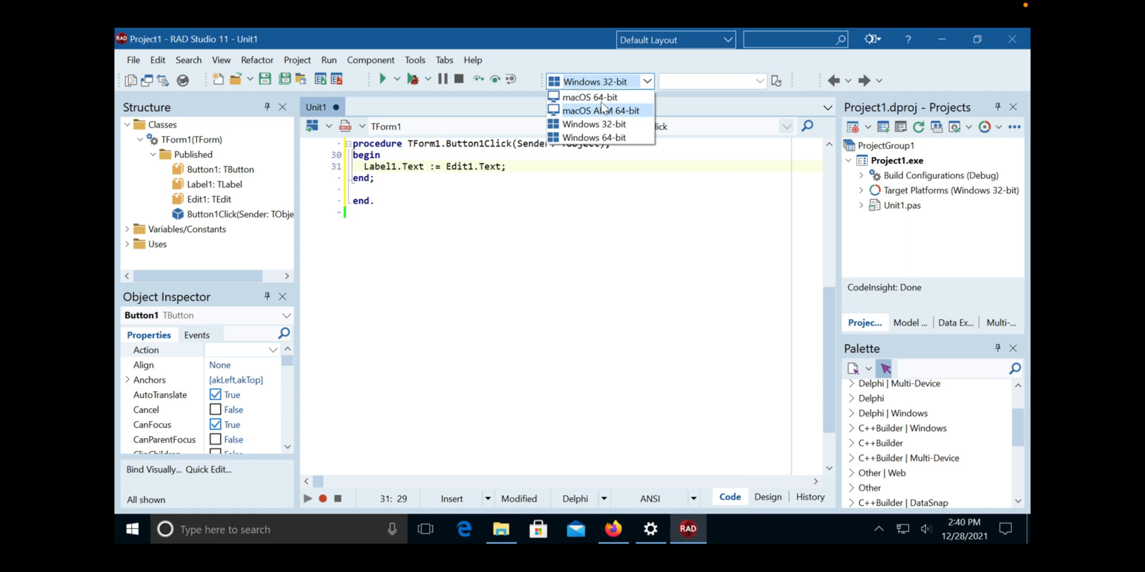
pyautogui.moveTo(602, 112)
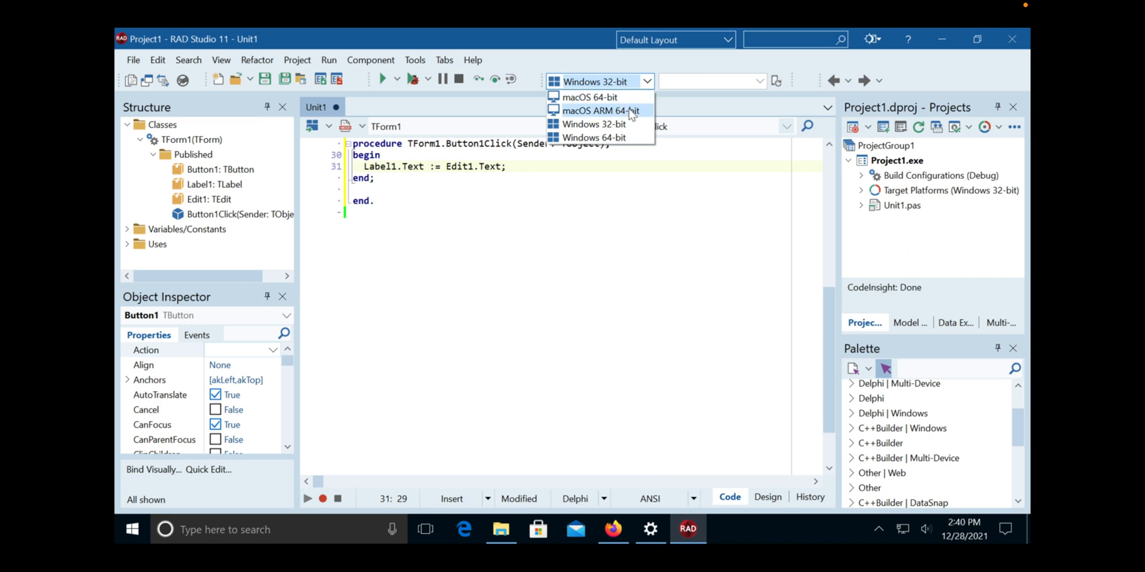
pyautogui.moveTo(636, 117)
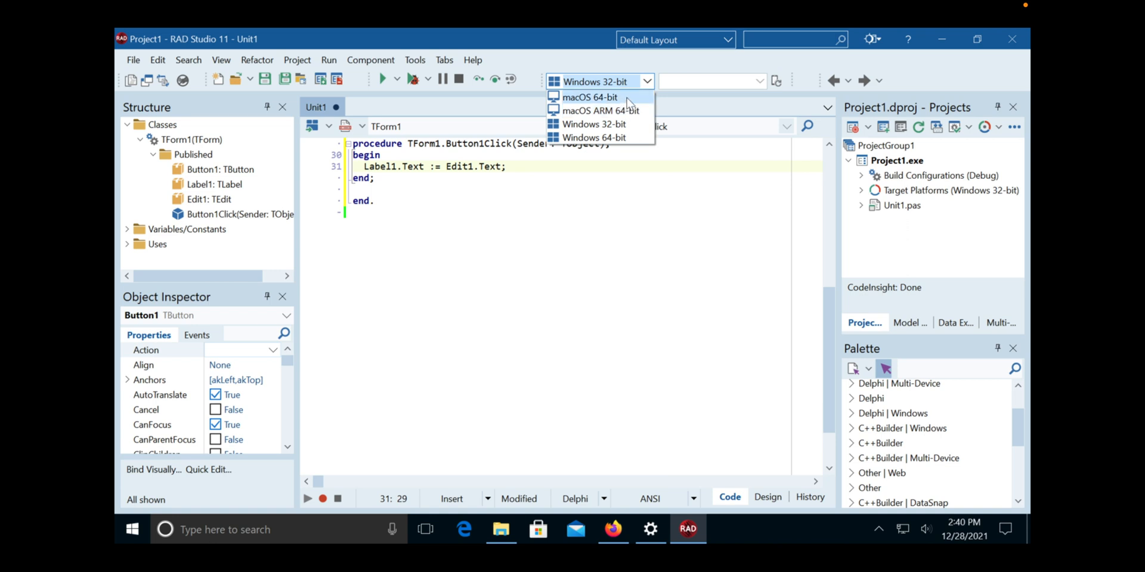
pyautogui.moveTo(615, 140)
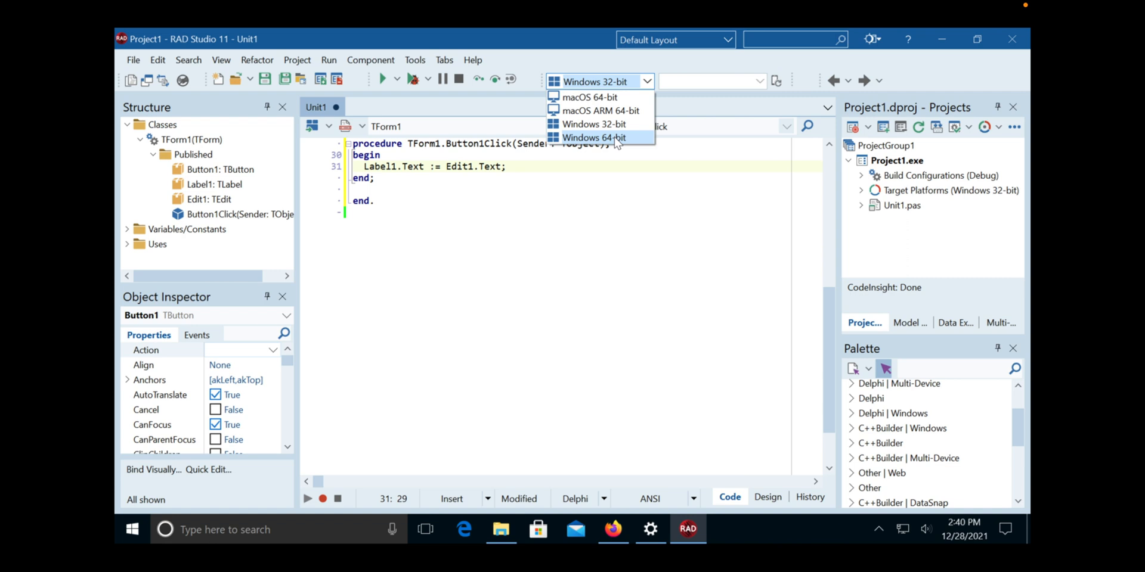
pyautogui.click(594, 138)
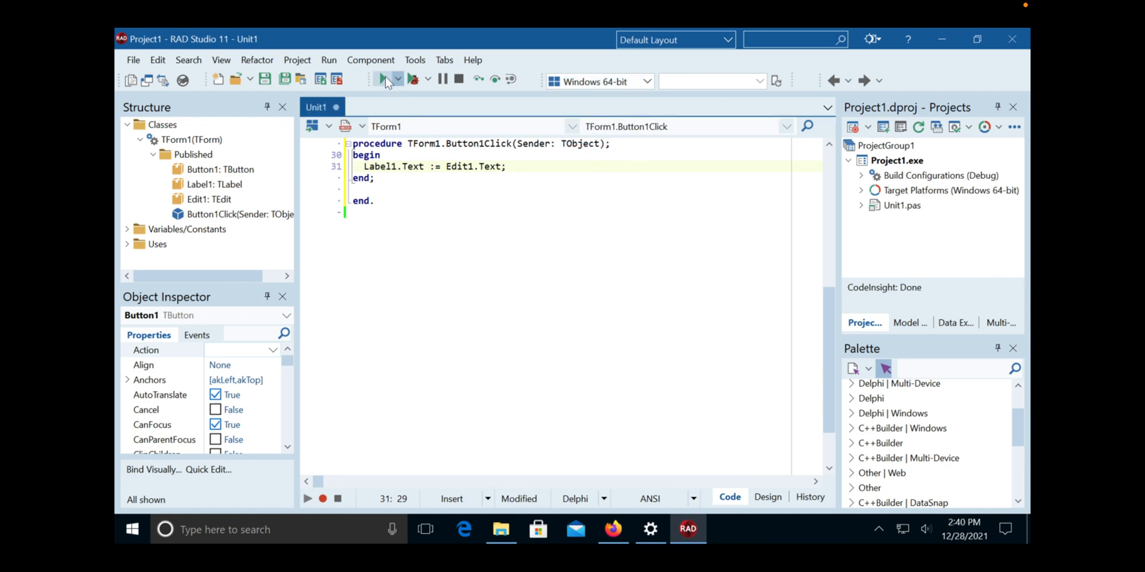
pyautogui.click(383, 80)
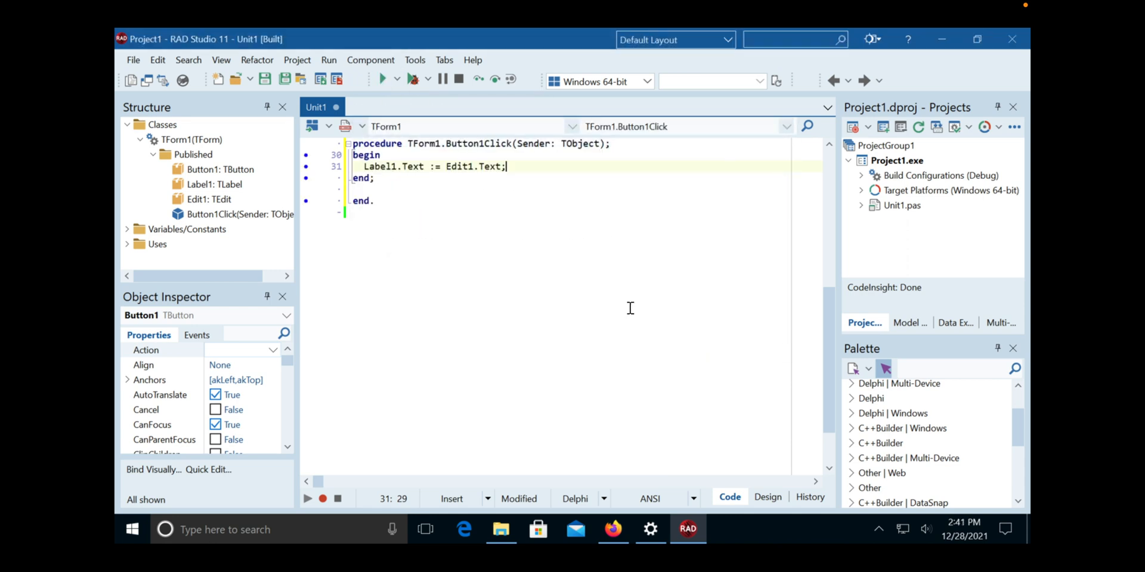
pyautogui.click(384, 78)
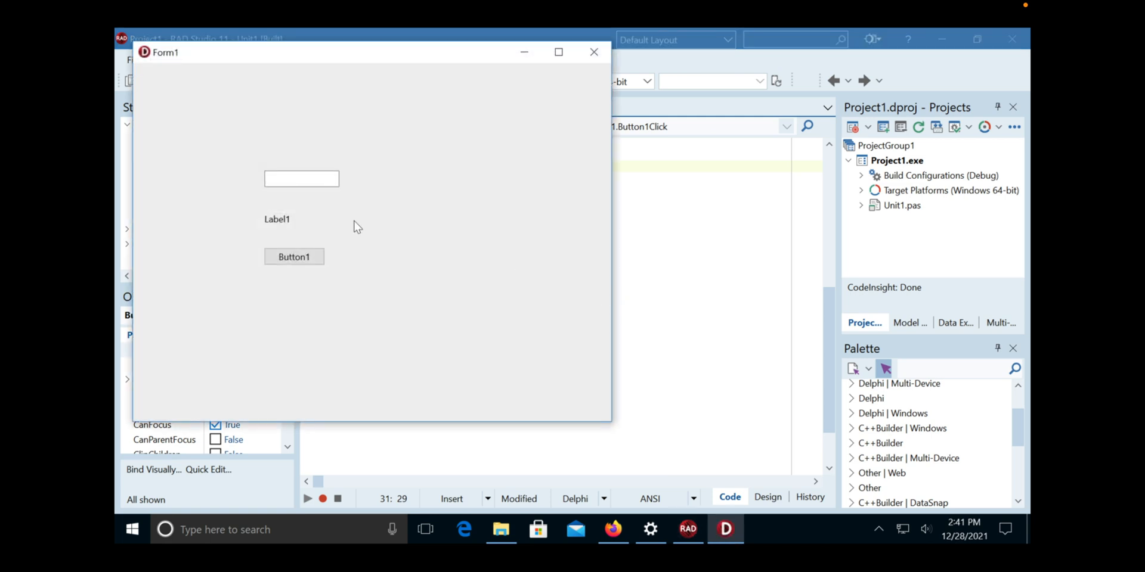
# Step: Enter Hello World in the edit box, copy it to the label with Button1, then close the app
pyautogui.click(283, 179)
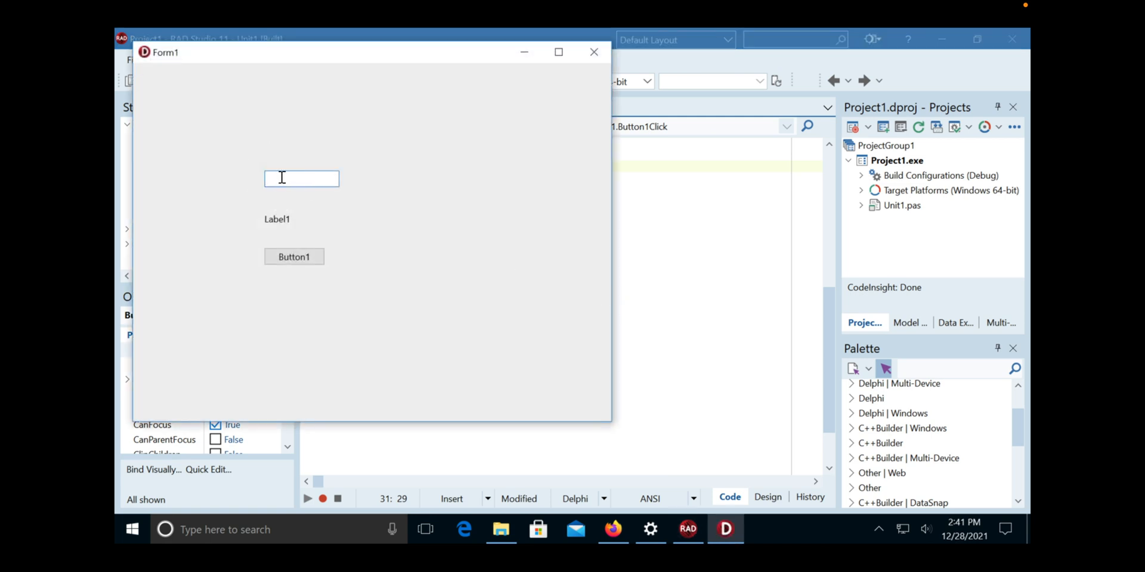
pyautogui.write('Hello')
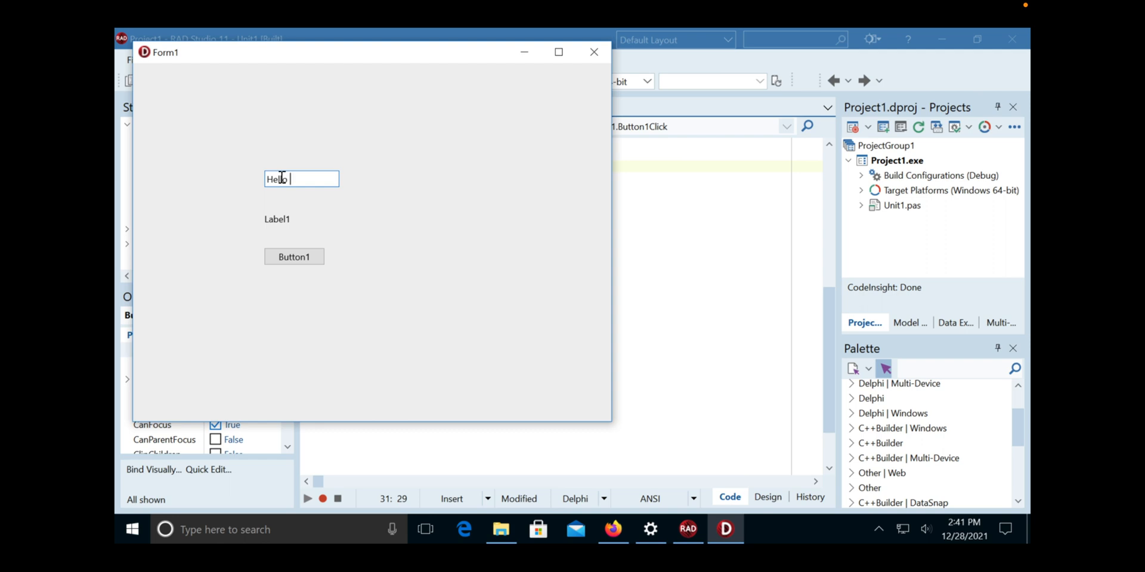
pyautogui.write('World')
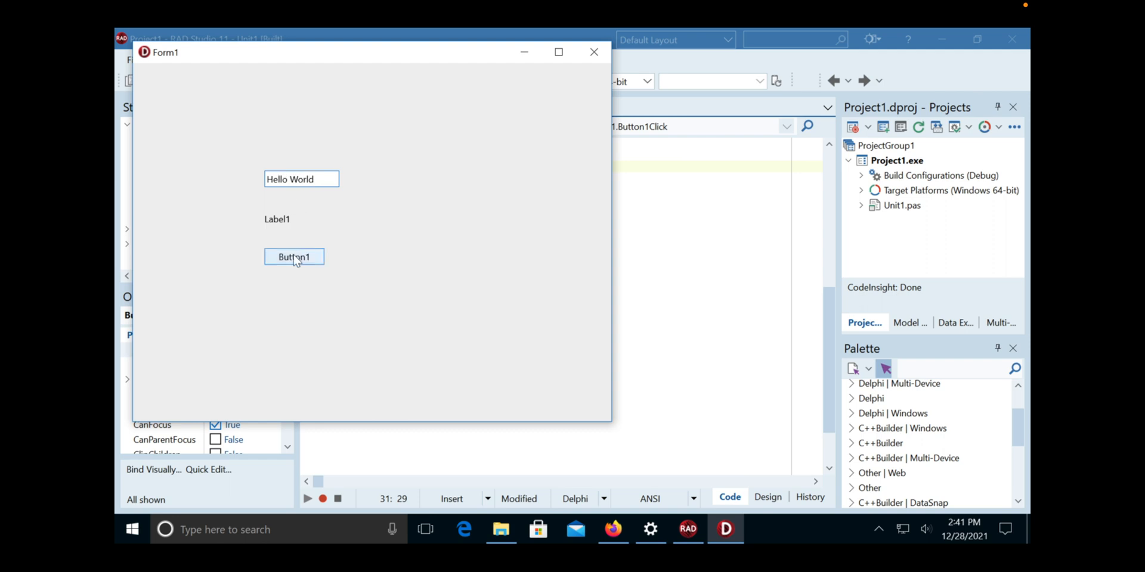
pyautogui.click(294, 257)
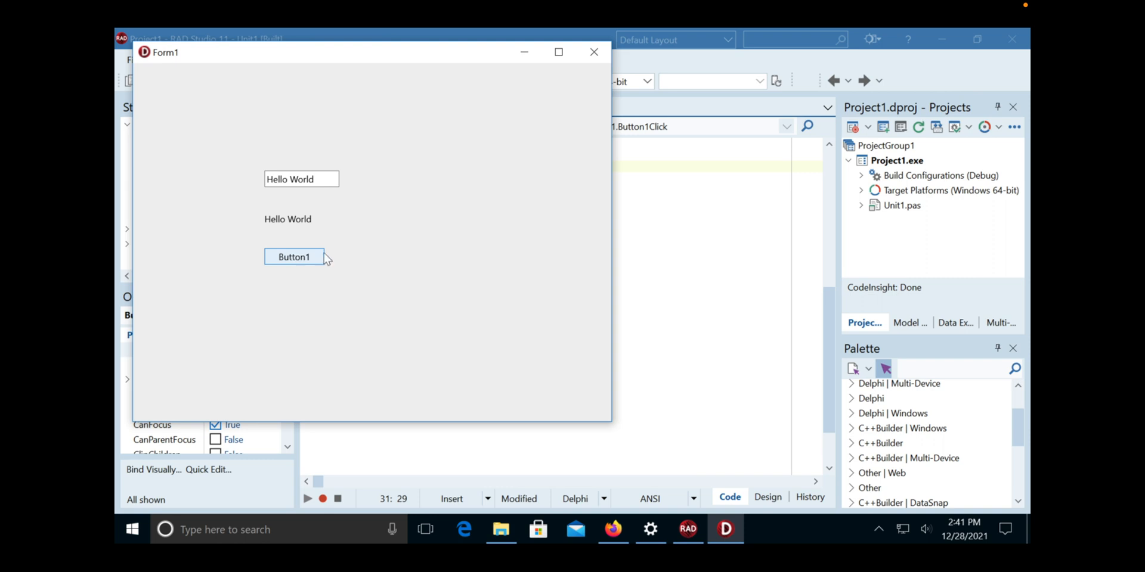
pyautogui.moveTo(592, 52)
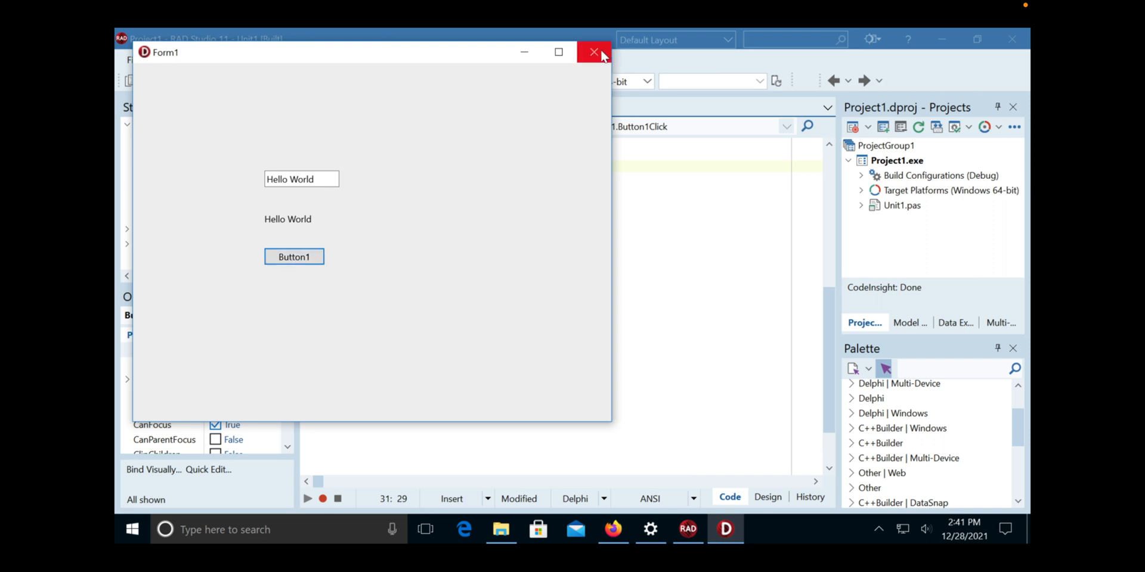
pyautogui.moveTo(594, 53)
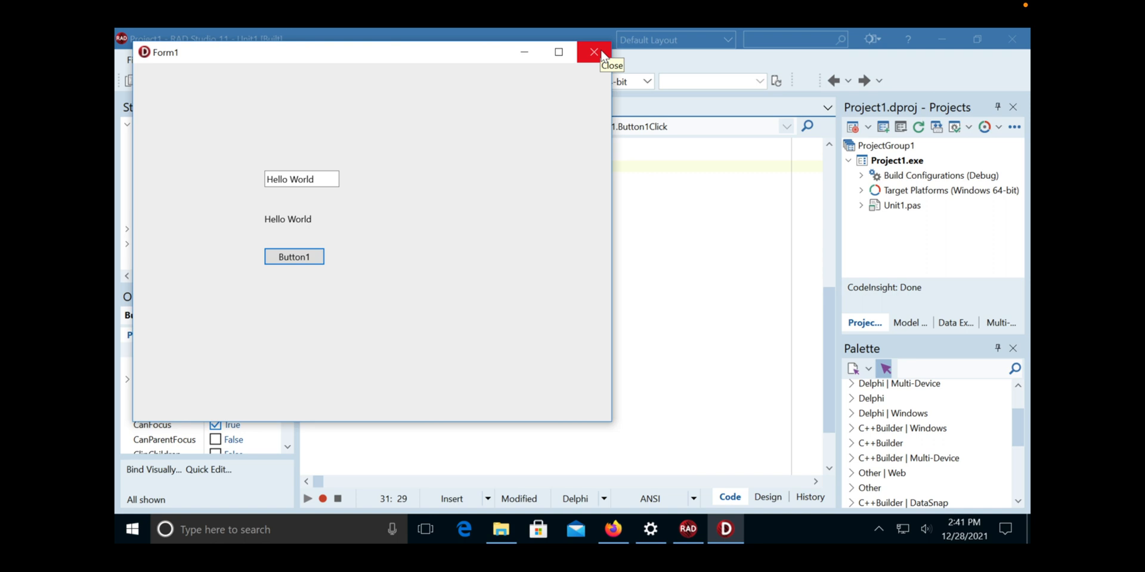
pyautogui.moveTo(602, 57)
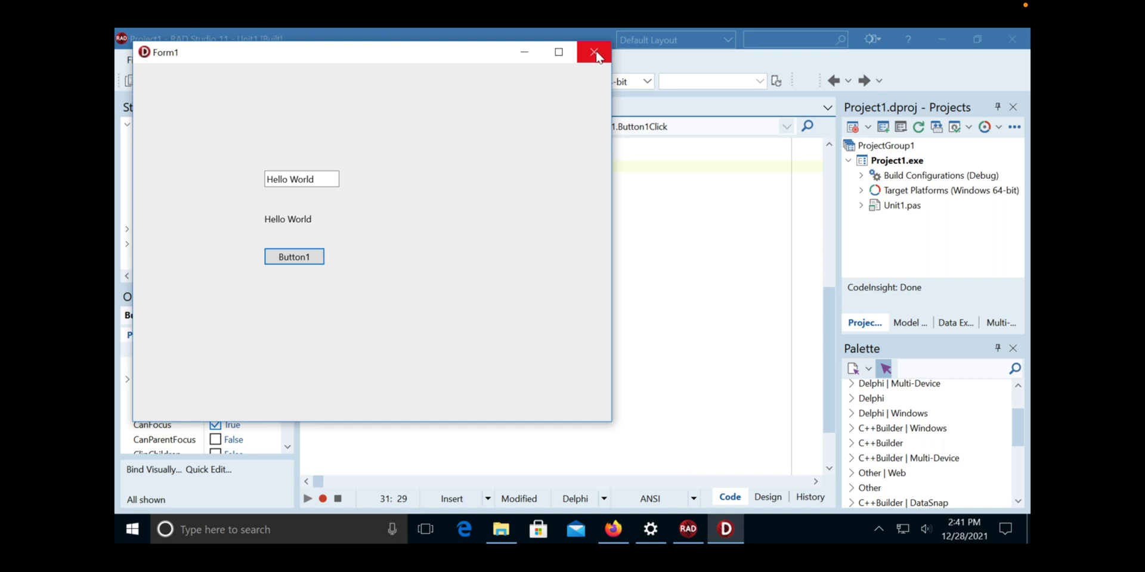
pyautogui.click(592, 52)
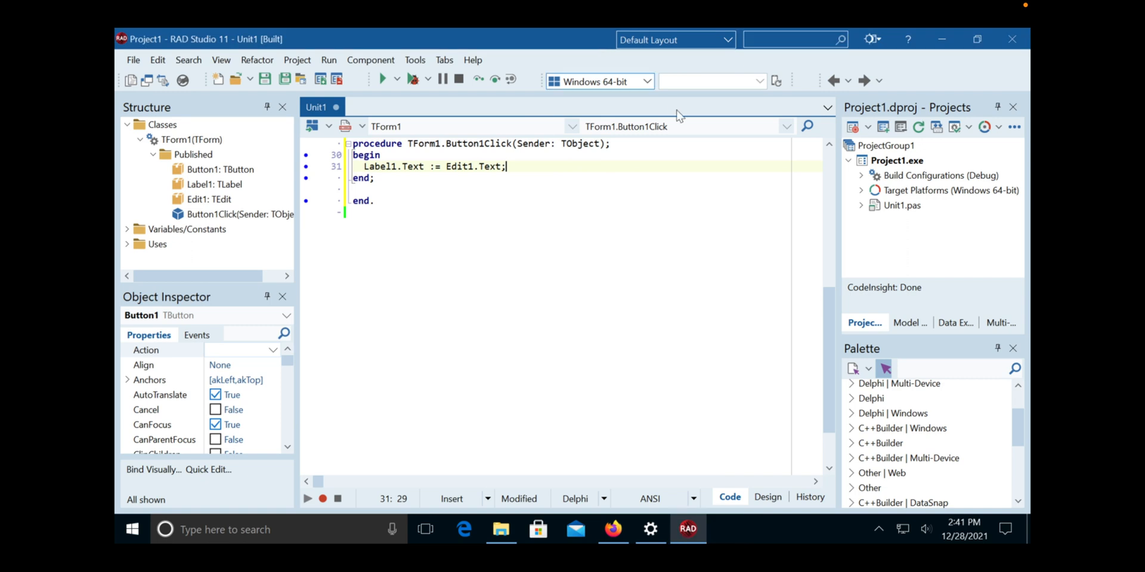
pyautogui.moveTo(659, 330)
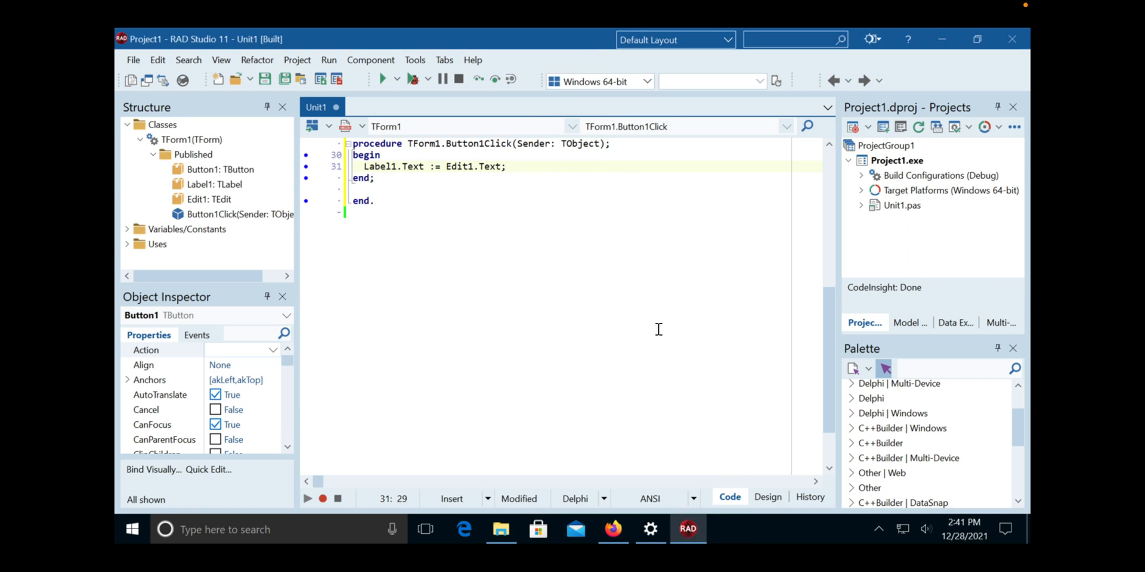